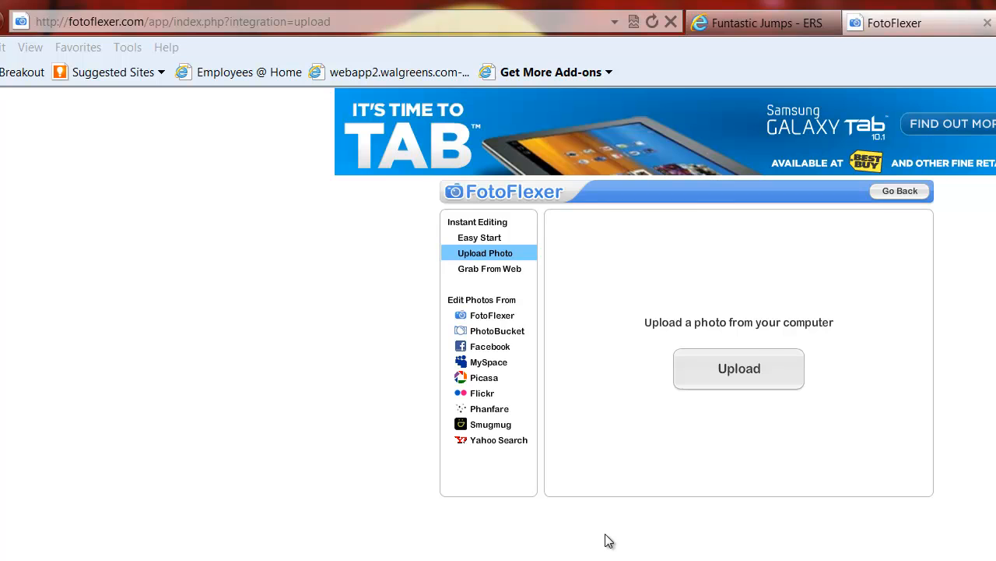
pyautogui.moveTo(803, 450)
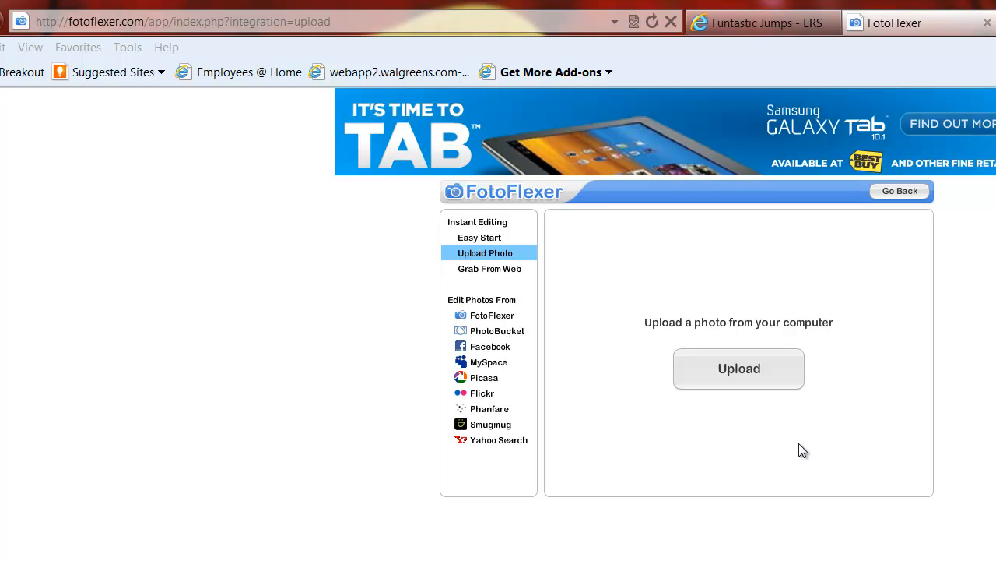
pyautogui.moveTo(780, 420)
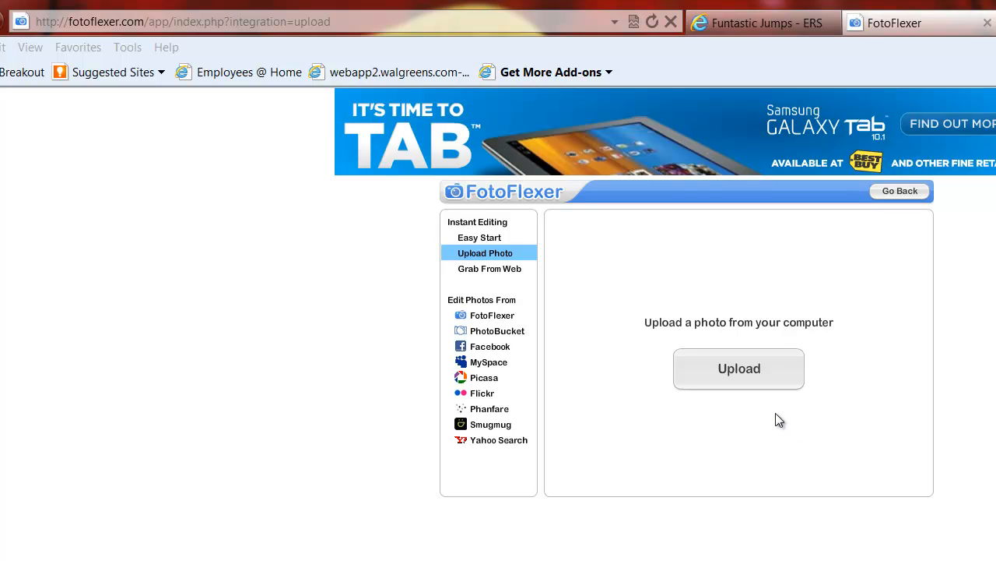
pyautogui.moveTo(660, 468)
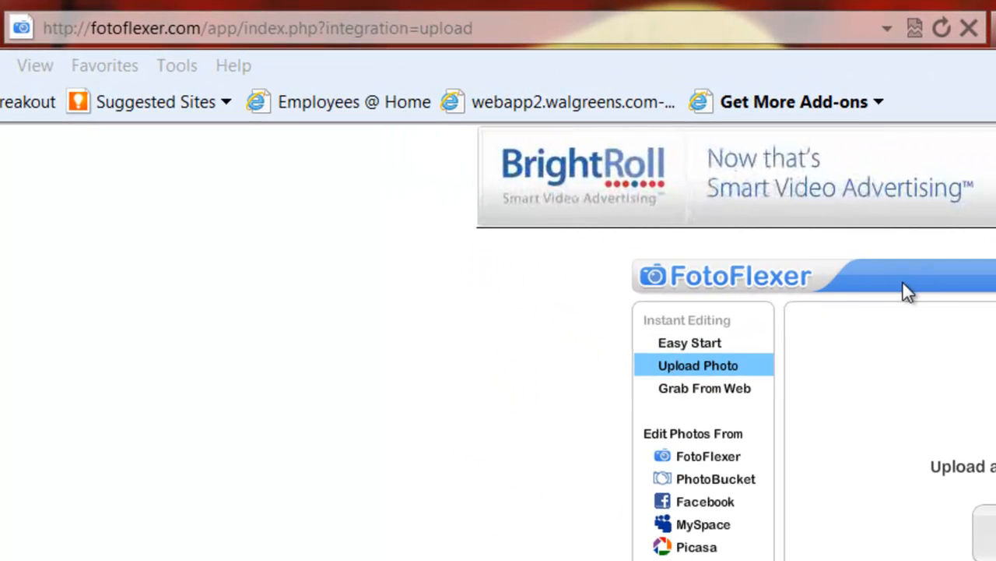
pyautogui.moveTo(900, 296)
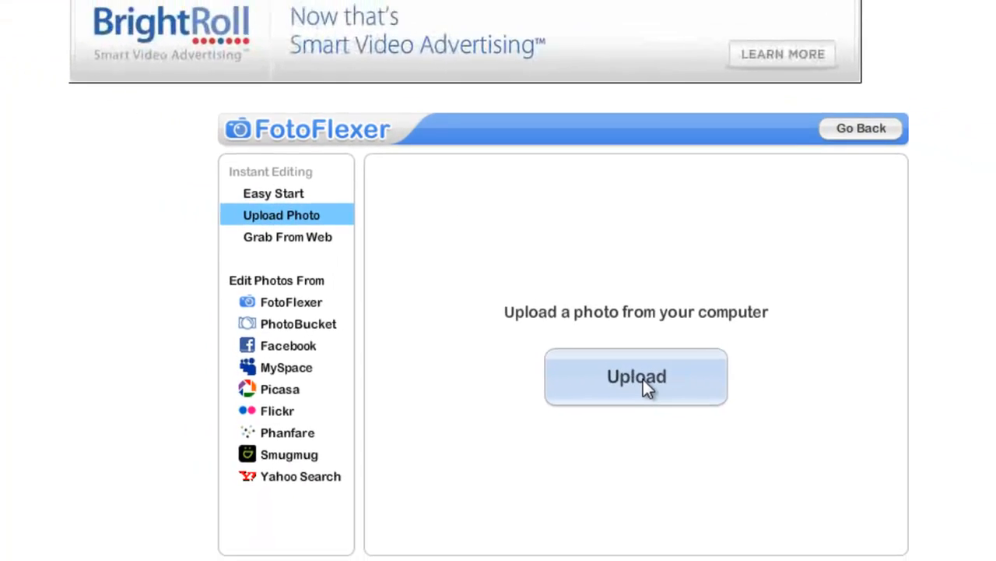
# Step: Start an upload from the computer and show the file browser as a plain list
pyautogui.click(636, 376)
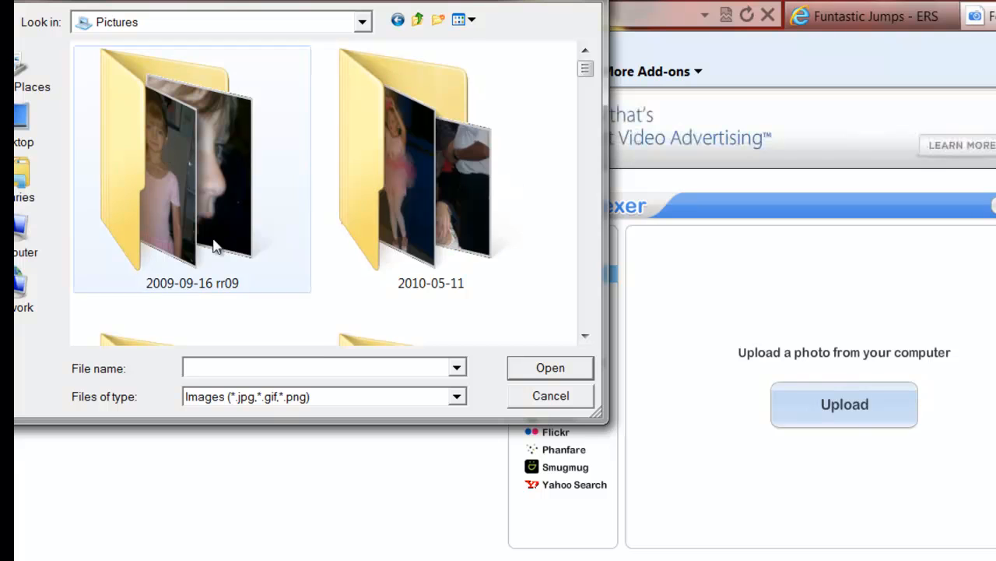
pyautogui.click(458, 20)
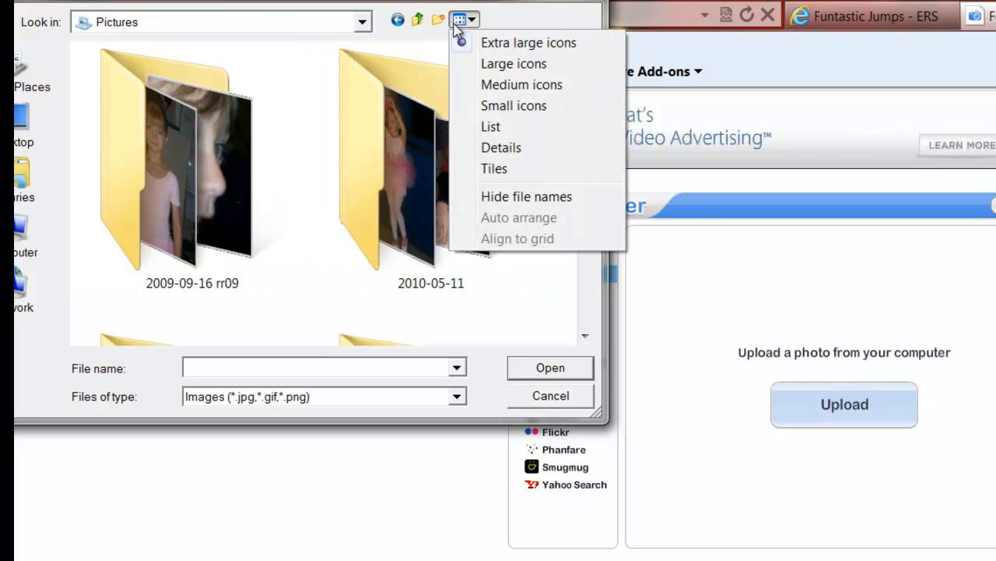
pyautogui.click(490, 126)
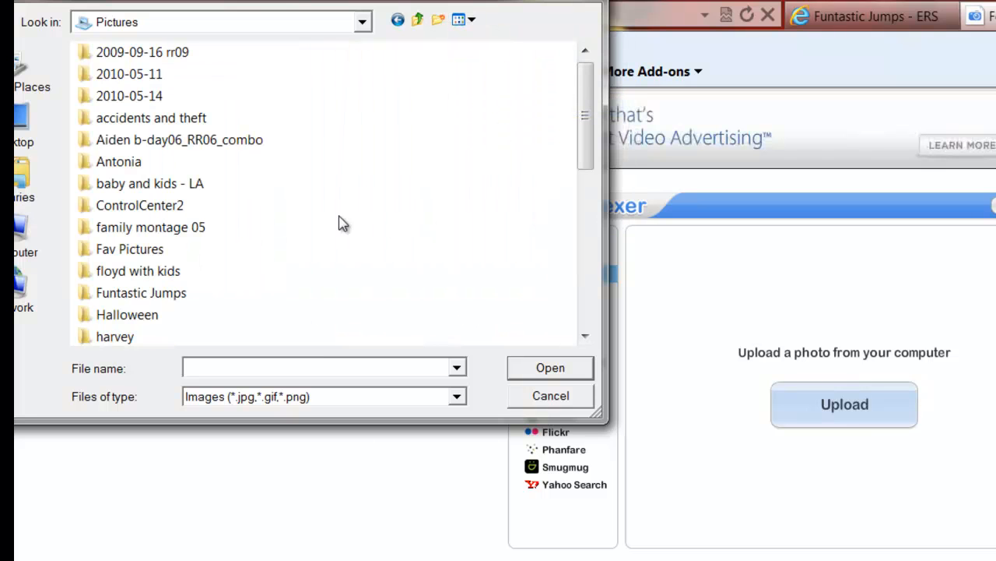
pyautogui.moveTo(139, 270)
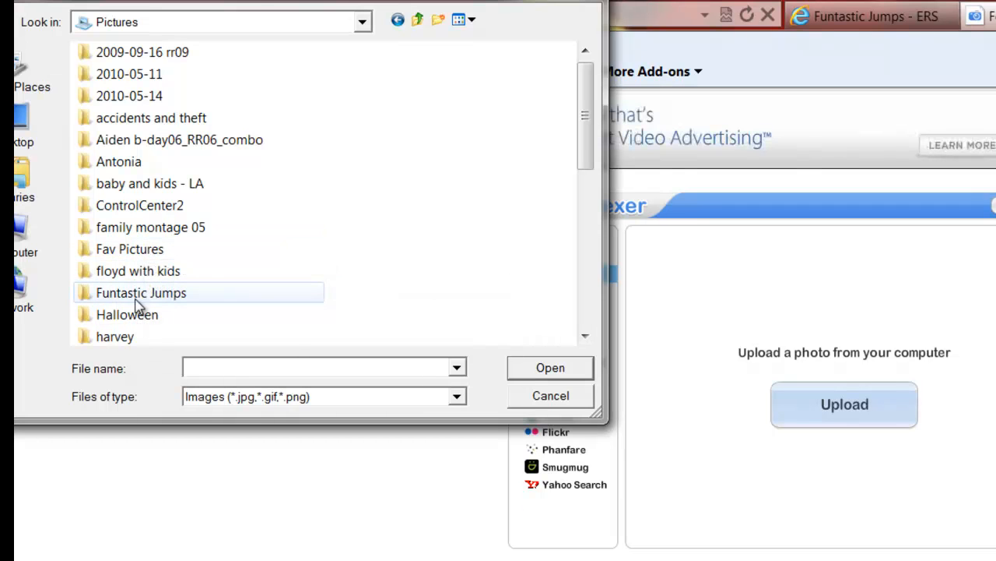
# Step: Load photo 100_0732 from Funtastic Jumps / 2009-02-24 into the editor
pyautogui.doubleClick(141, 292)
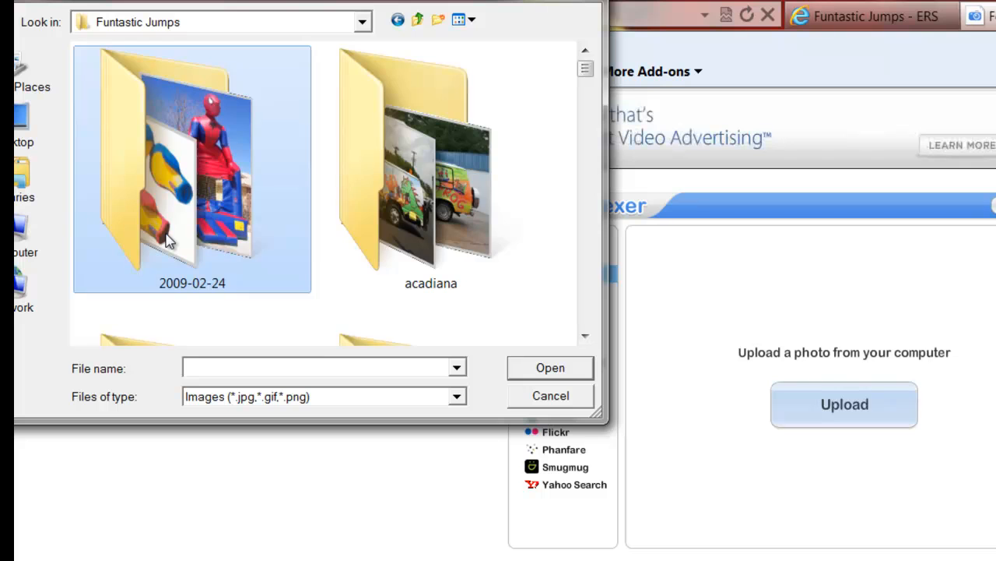
pyautogui.doubleClick(191, 170)
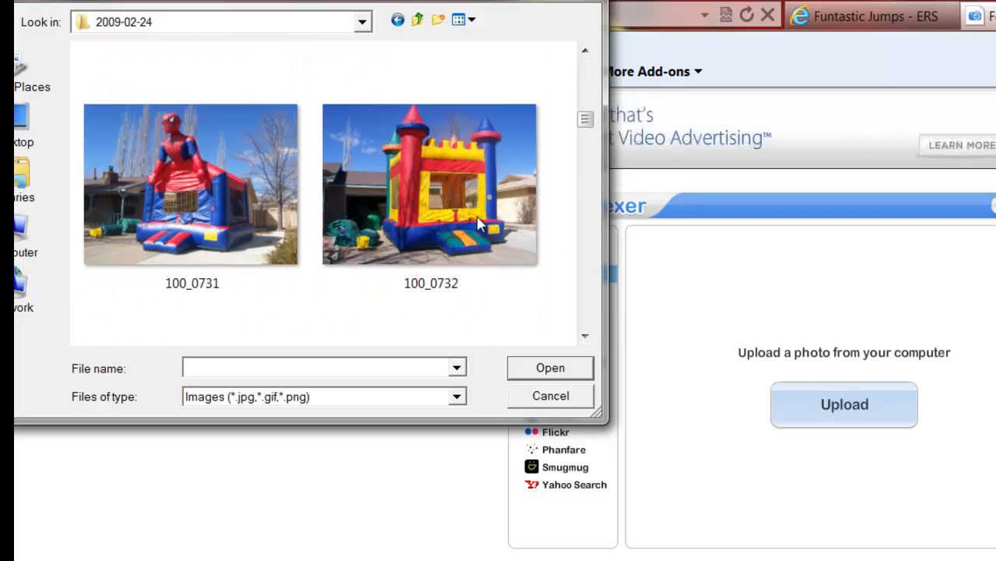
pyautogui.click(430, 184)
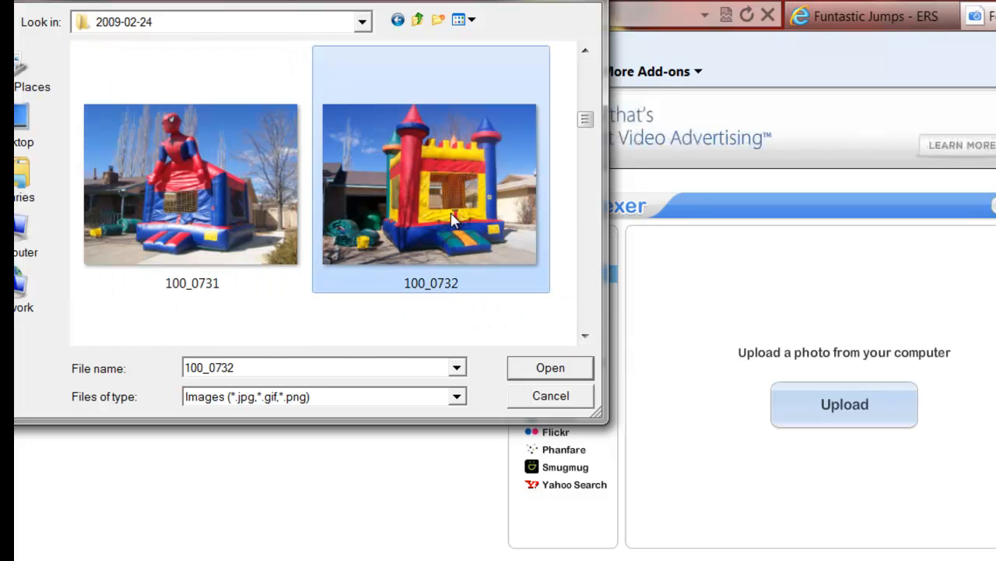
pyautogui.moveTo(448, 253)
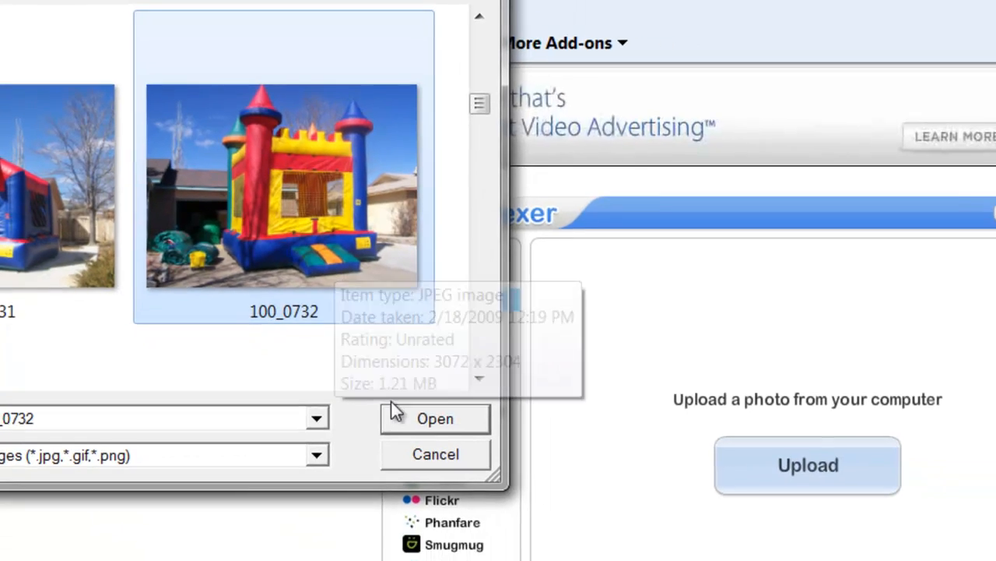
pyautogui.click(435, 418)
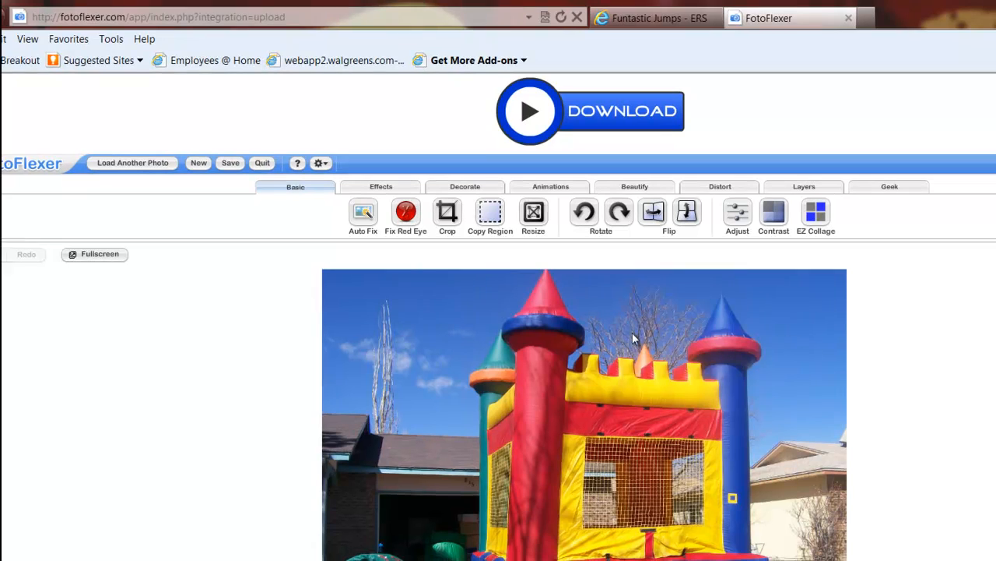
pyautogui.moveTo(447, 212)
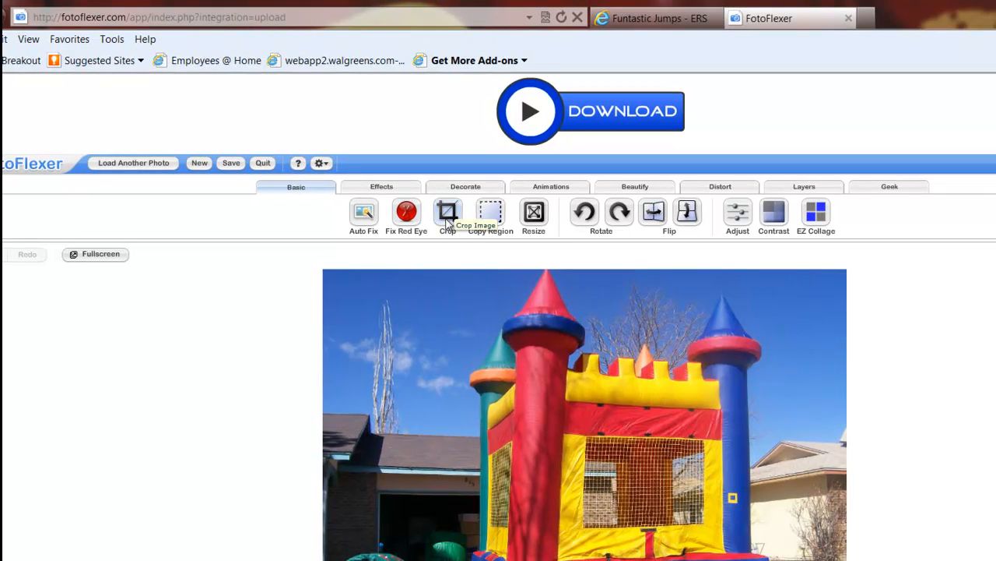
# Step: Crop to a tall selection around the castle bounce house, trimming both sides
pyautogui.click(448, 216)
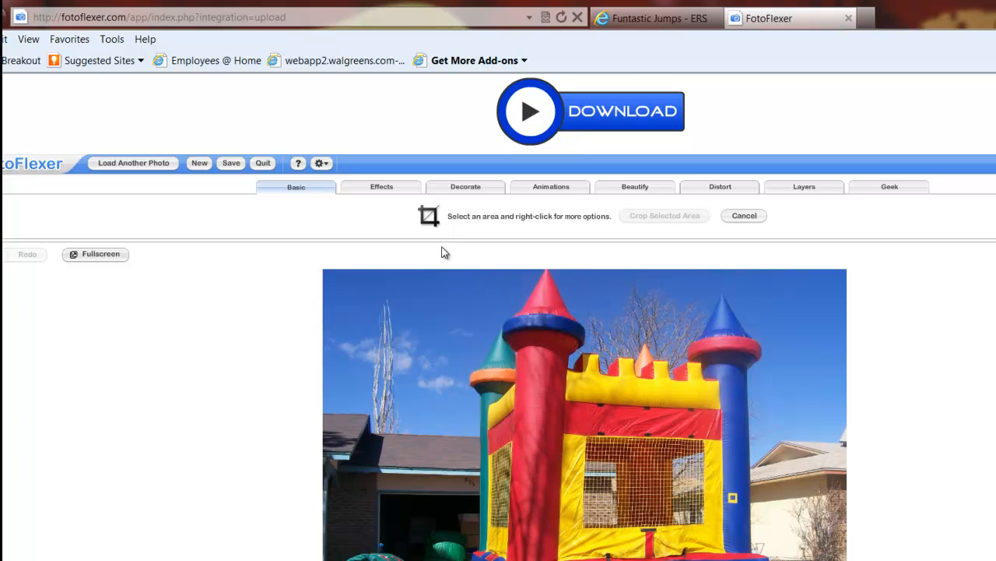
pyautogui.moveTo(453, 283)
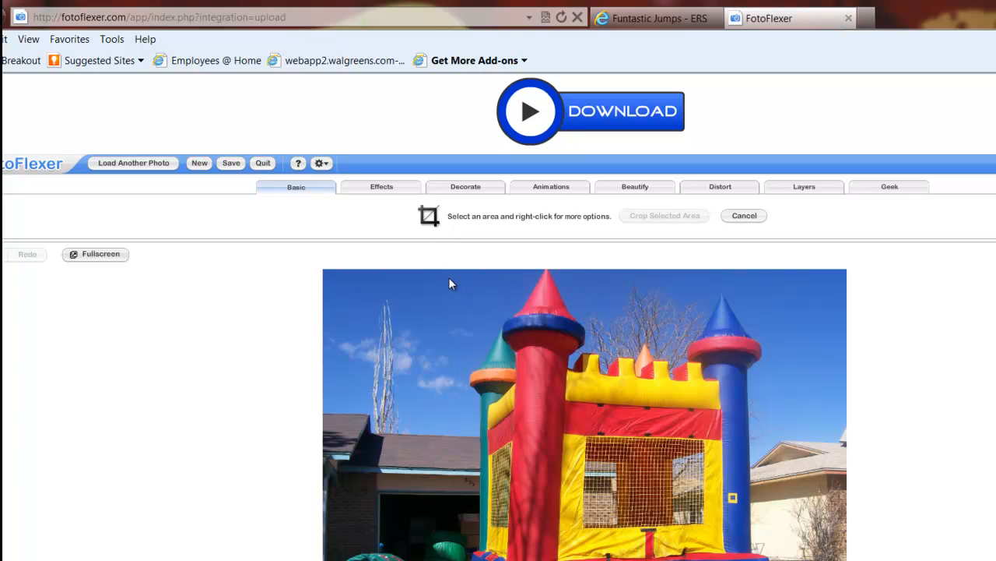
pyautogui.moveTo(449, 282); pyautogui.dragTo(495, 299)
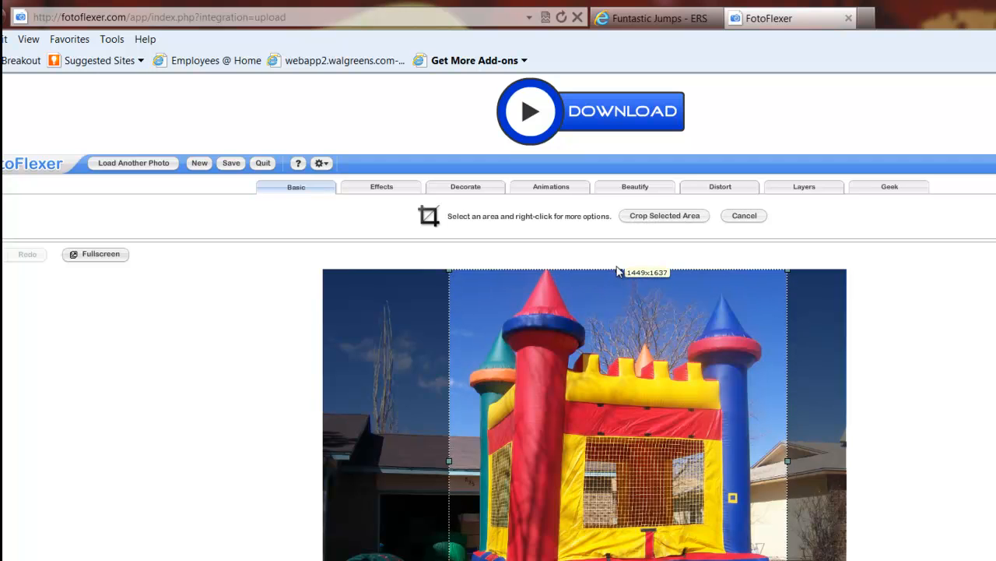
pyautogui.moveTo(665, 216)
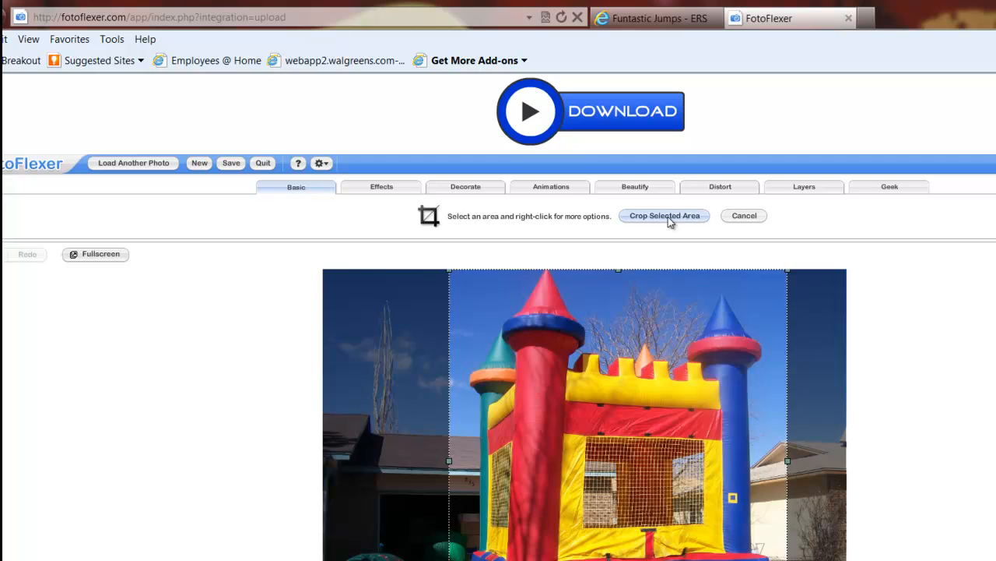
pyautogui.click(664, 216)
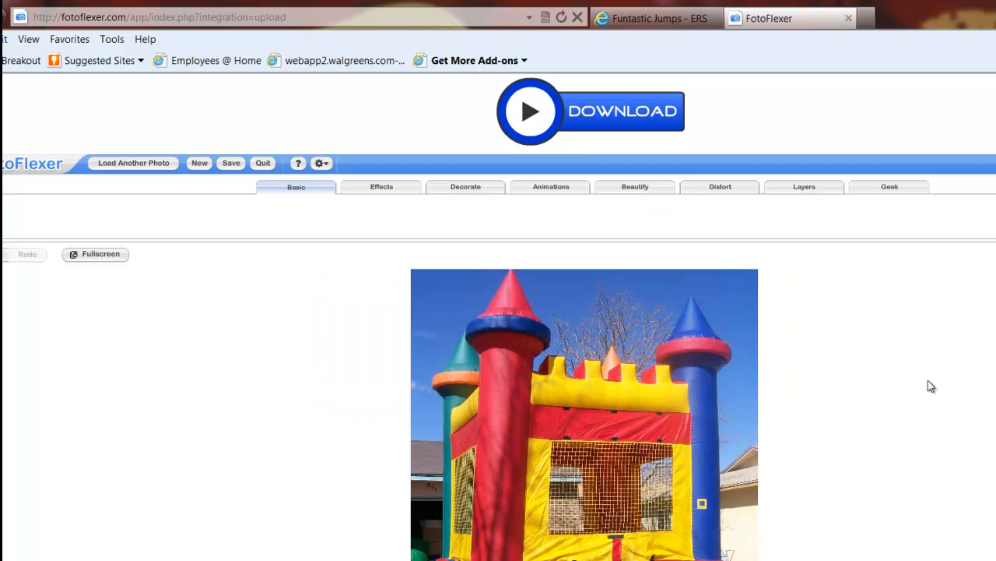
# Step: Browse the Basic, Effects, Decorate, Animations and Layers tool sets in turn
pyautogui.click(296, 186)
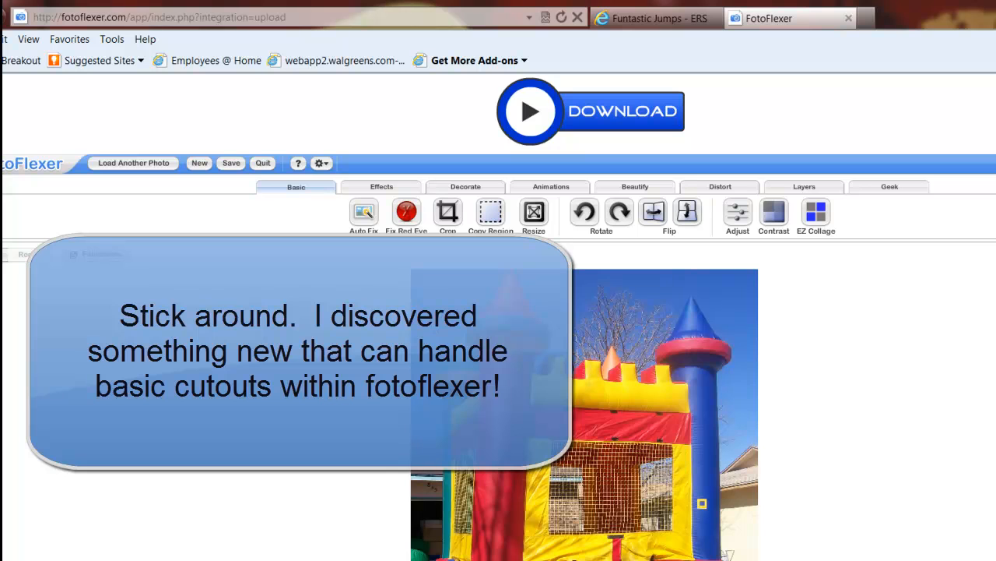
pyautogui.moveTo(577, 323)
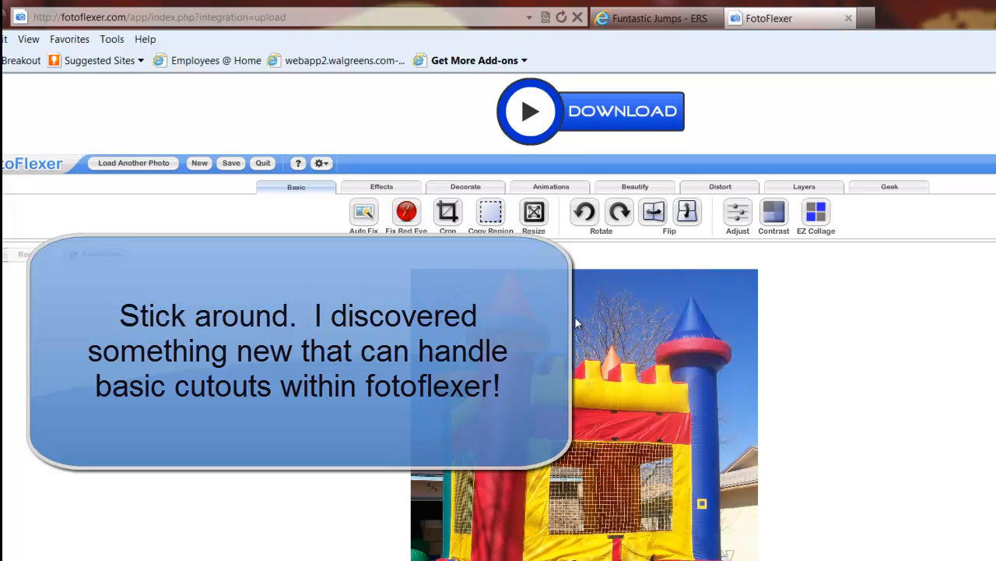
pyautogui.moveTo(769, 535)
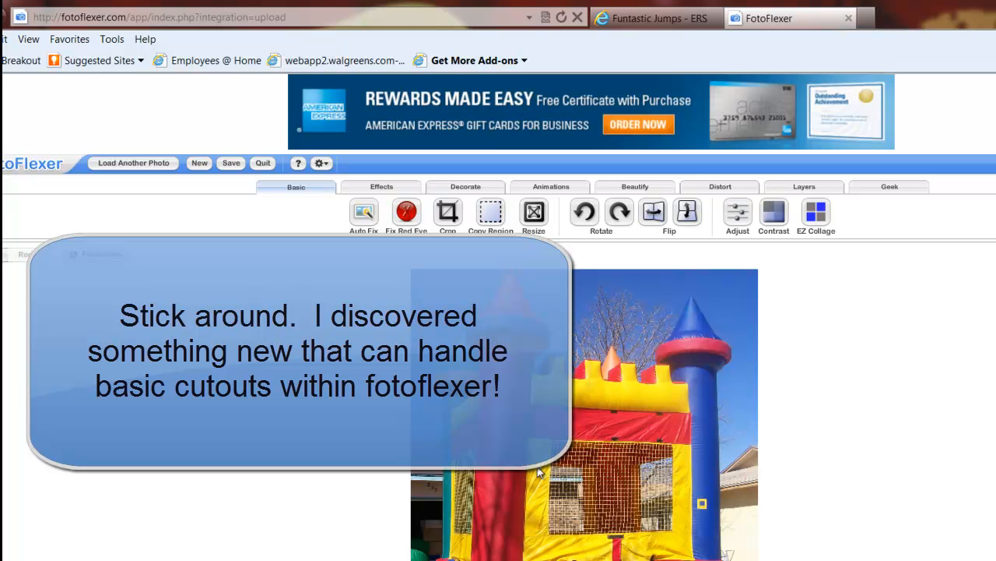
pyautogui.moveTo(648, 514)
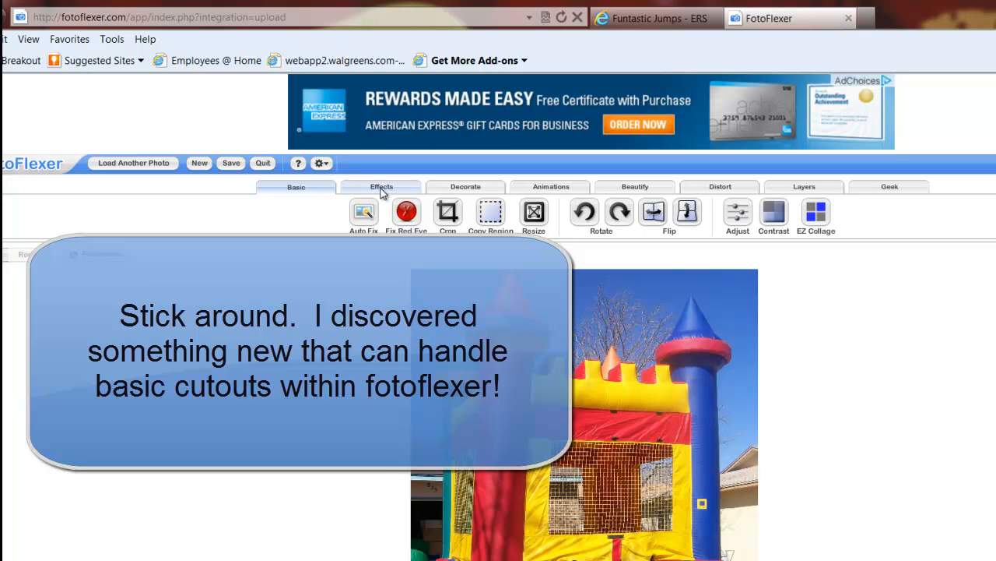
pyautogui.click(381, 187)
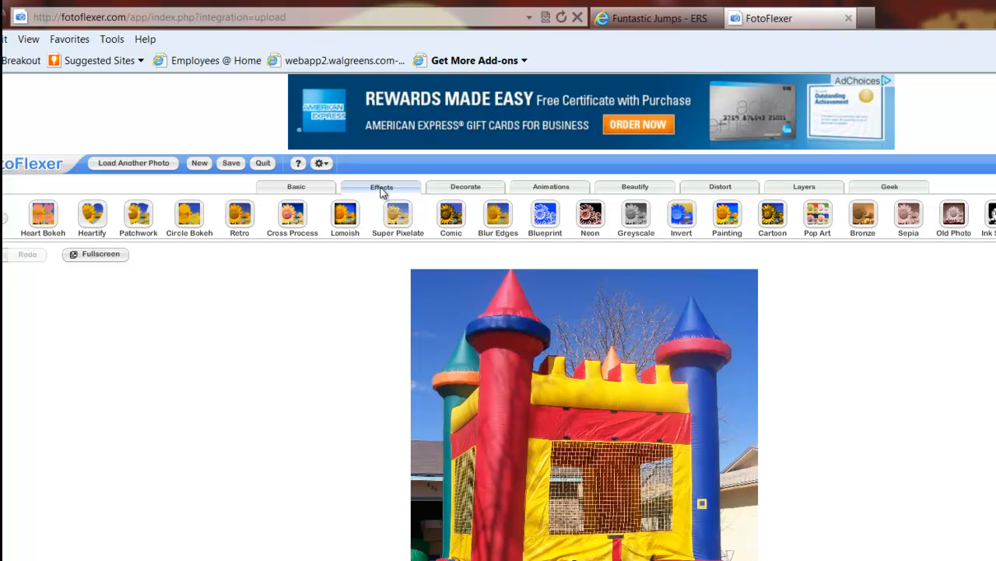
pyautogui.click(465, 186)
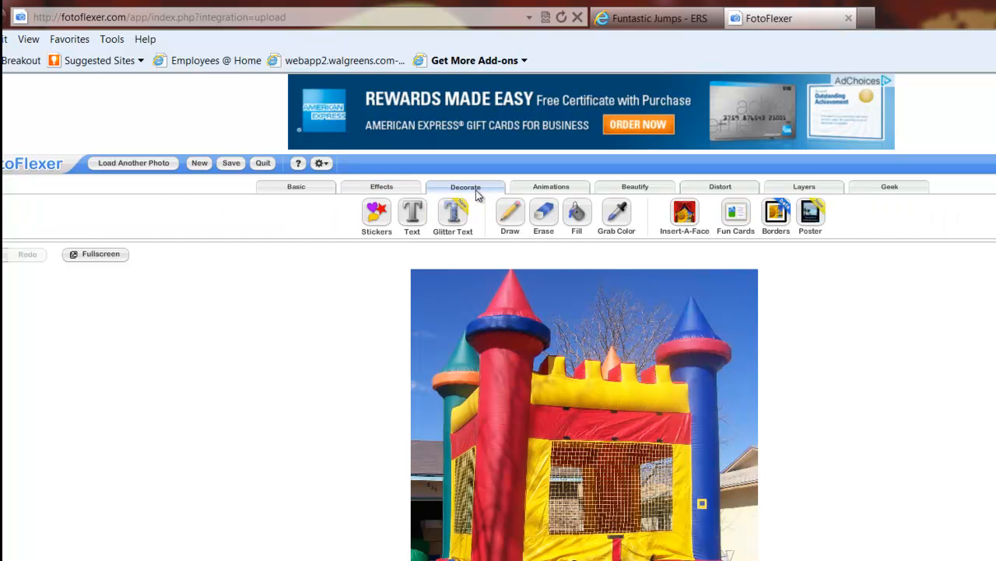
pyautogui.moveTo(436, 226)
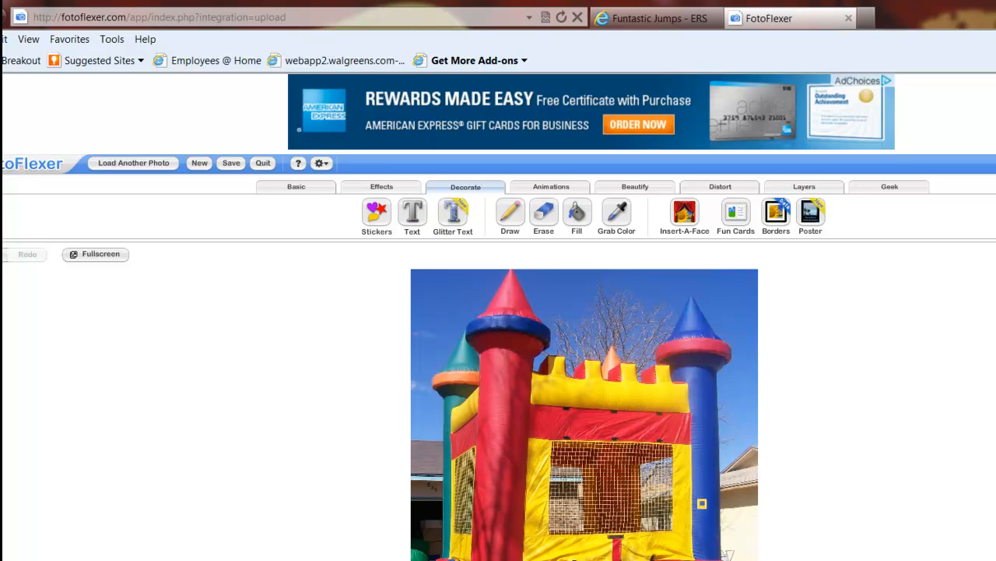
pyautogui.moveTo(458, 163)
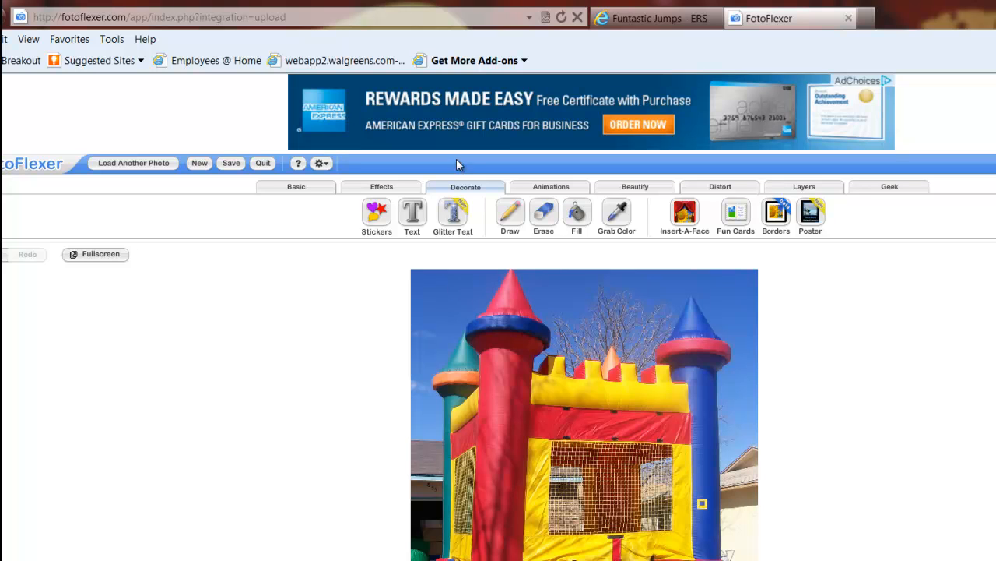
pyautogui.moveTo(551, 186)
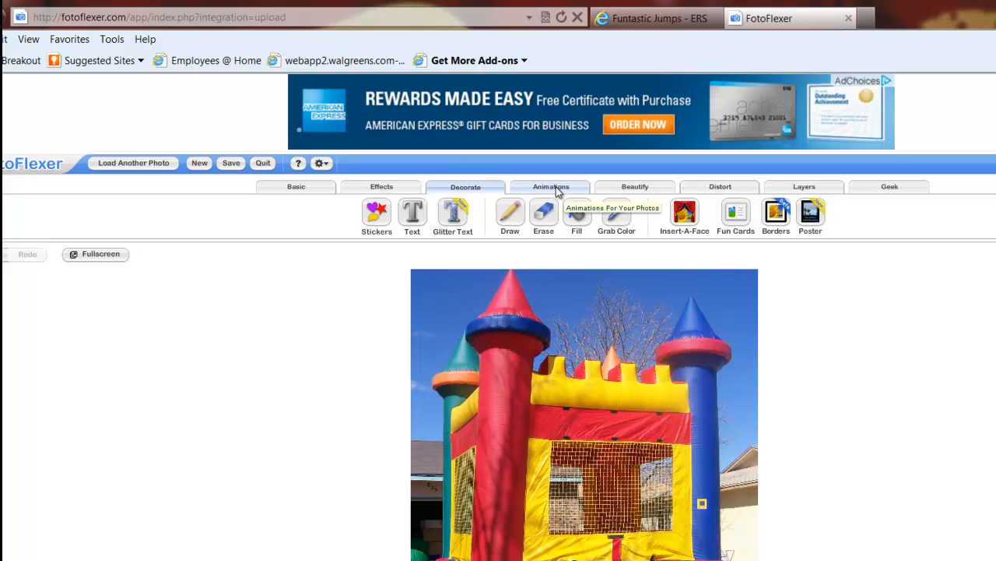
pyautogui.click(551, 186)
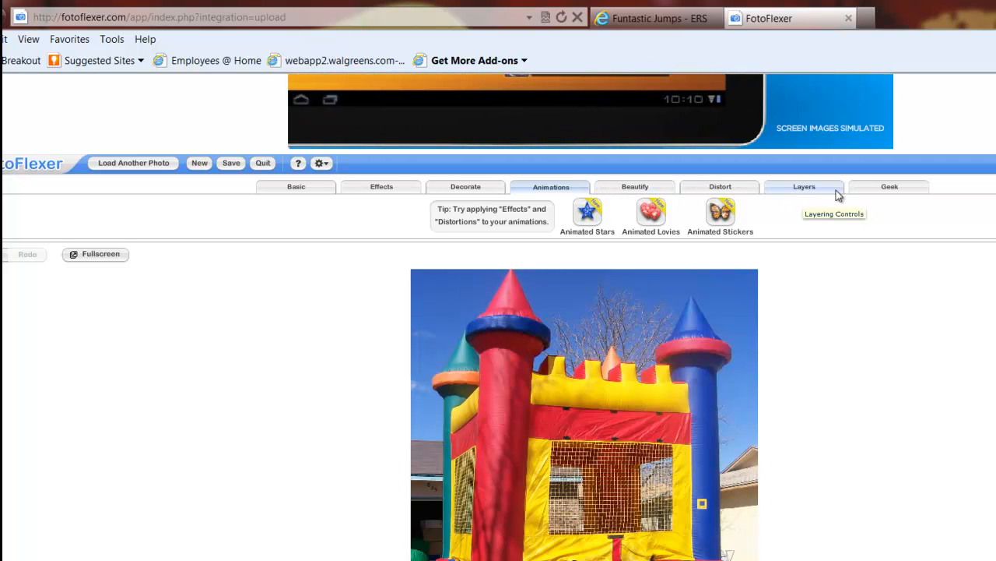
pyautogui.click(889, 186)
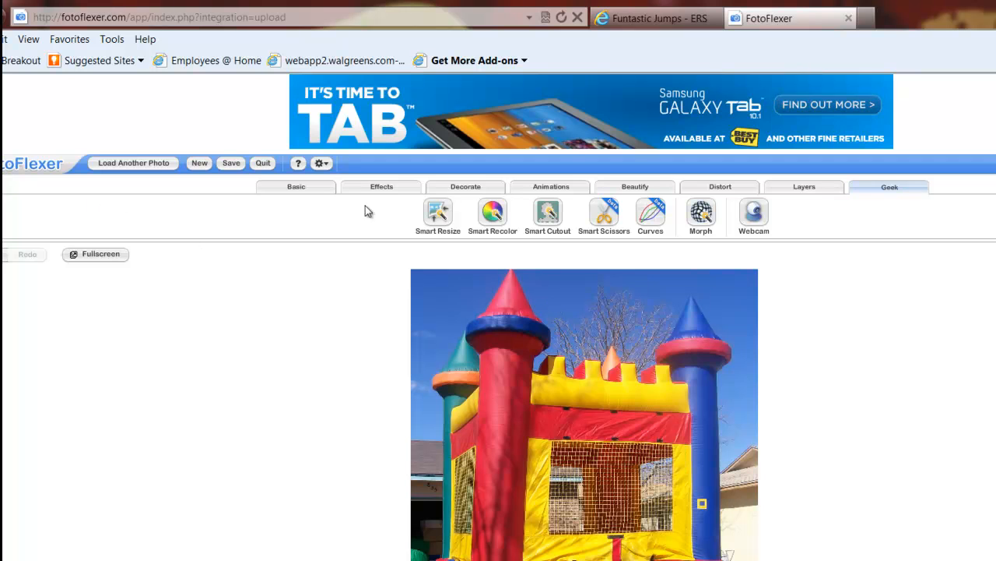
# Step: In Resize, choose the Message Board (640x480) preset, giving 480 by 543 with proportions kept
pyautogui.click(296, 186)
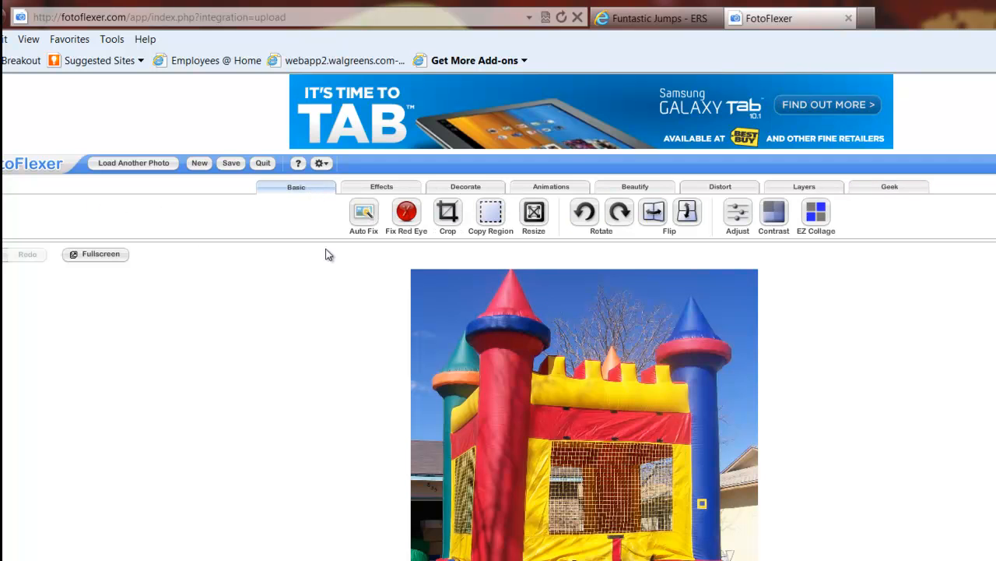
pyautogui.moveTo(368, 314)
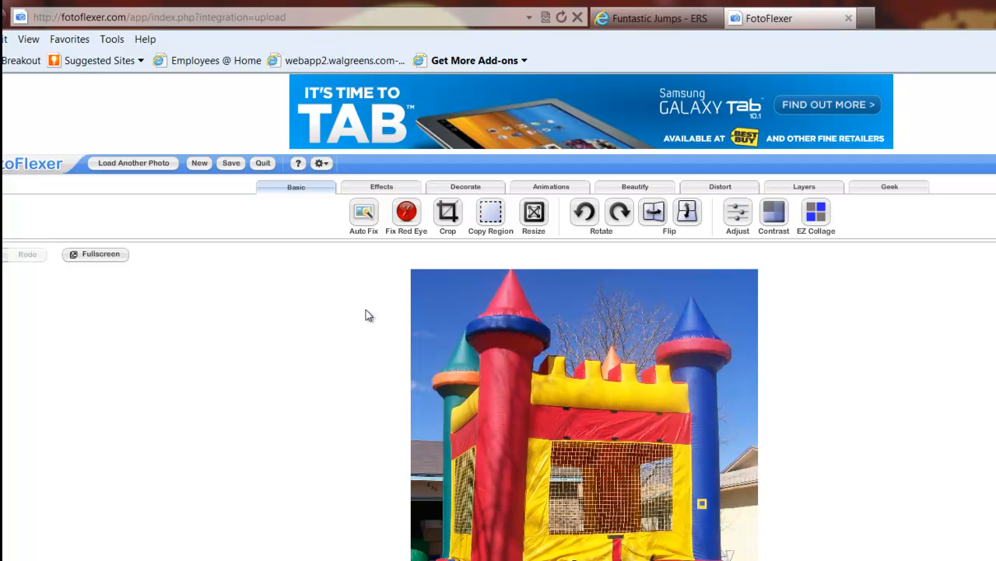
pyautogui.moveTo(534, 211)
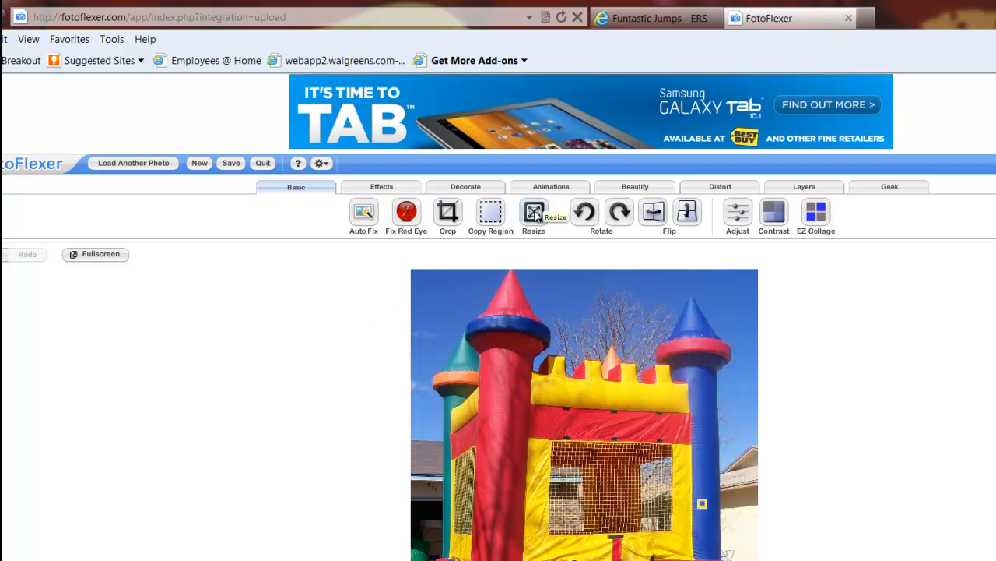
pyautogui.click(534, 211)
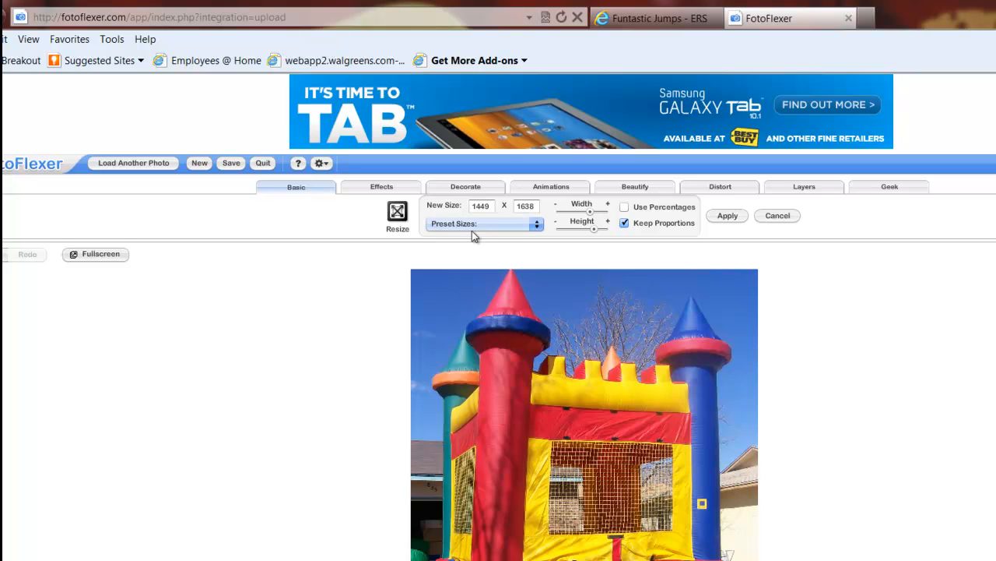
pyautogui.click(536, 223)
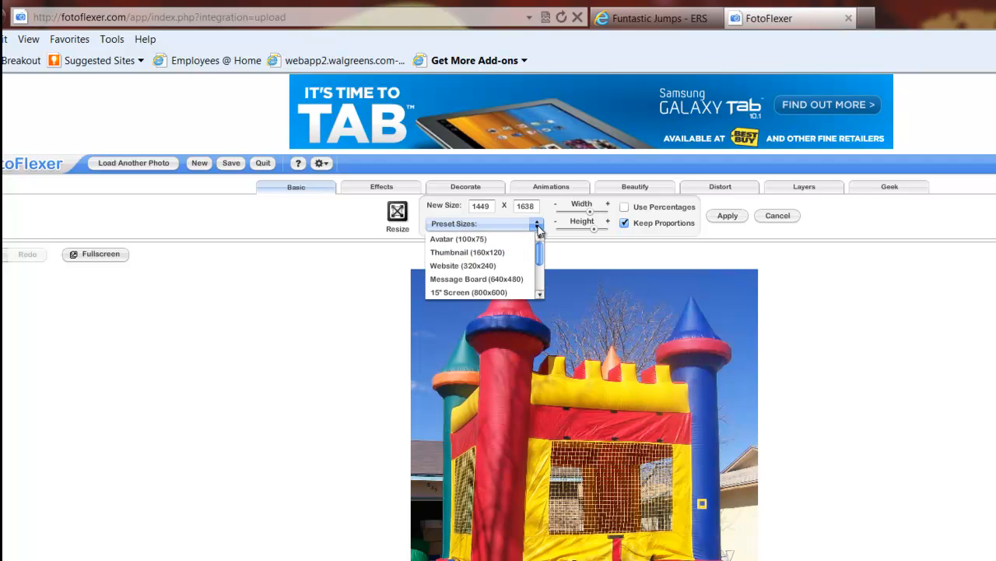
pyautogui.moveTo(533, 266)
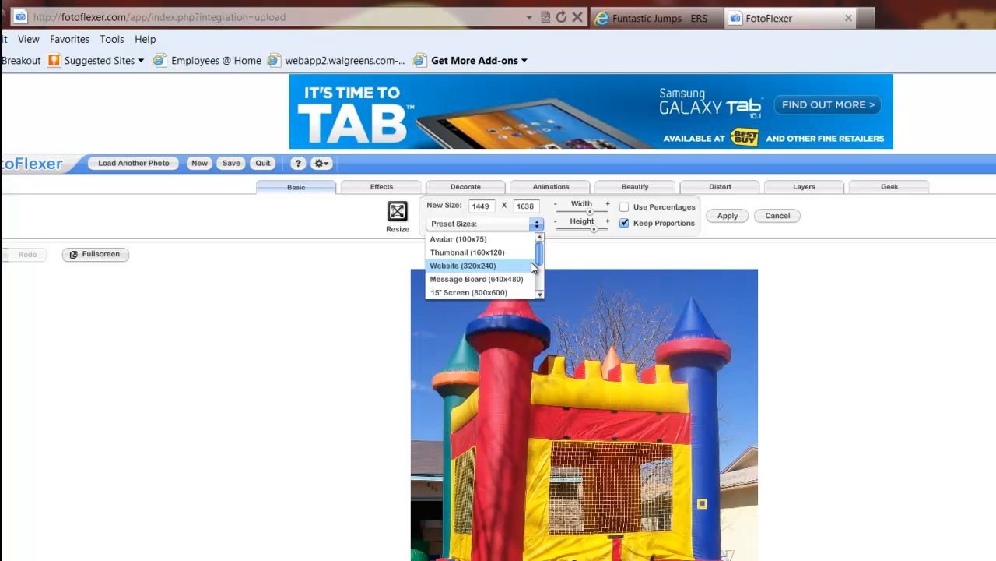
pyautogui.moveTo(533, 271)
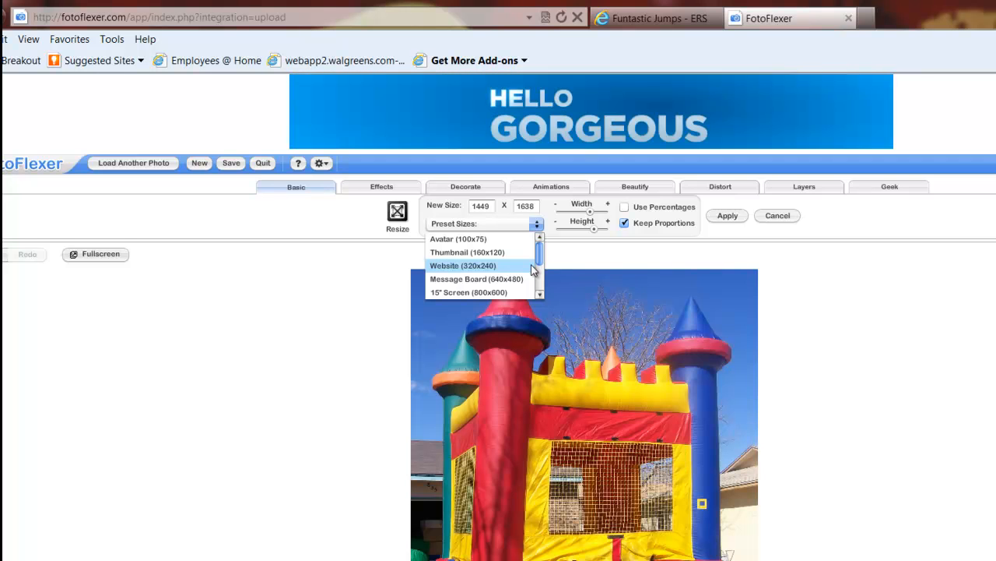
pyautogui.moveTo(518, 282)
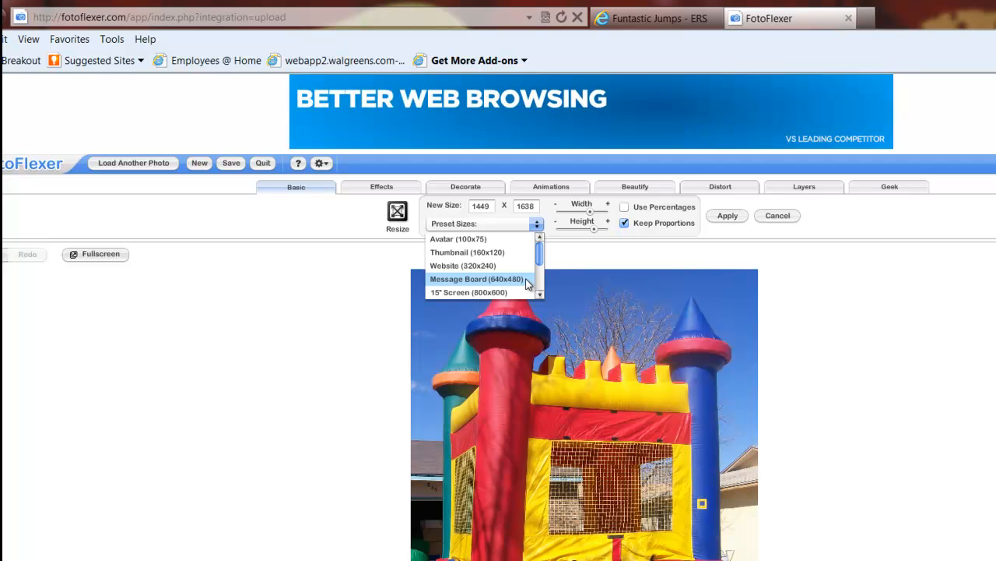
pyautogui.click(476, 279)
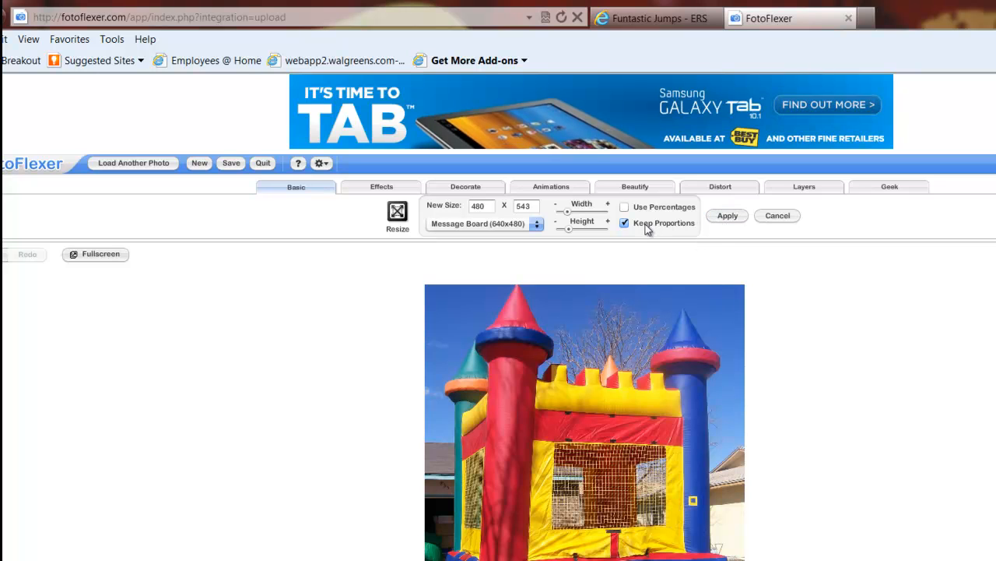
pyautogui.moveTo(681, 232)
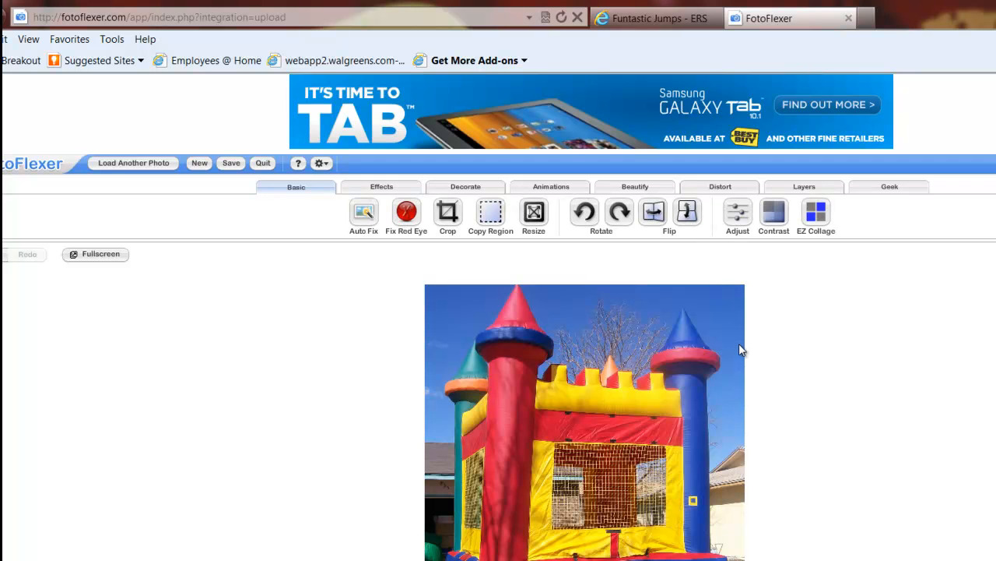
pyautogui.moveTo(522, 321)
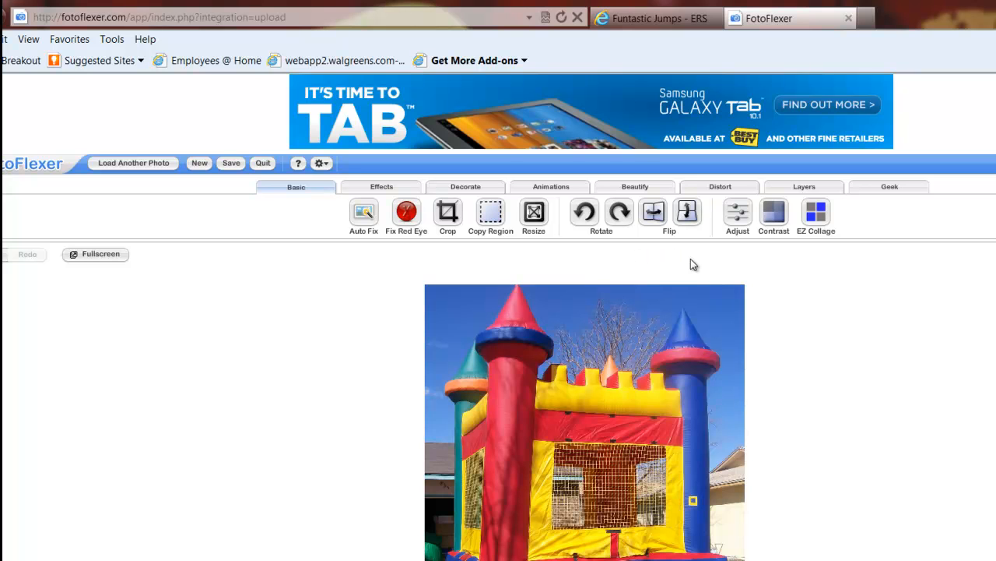
pyautogui.moveTo(244, 177)
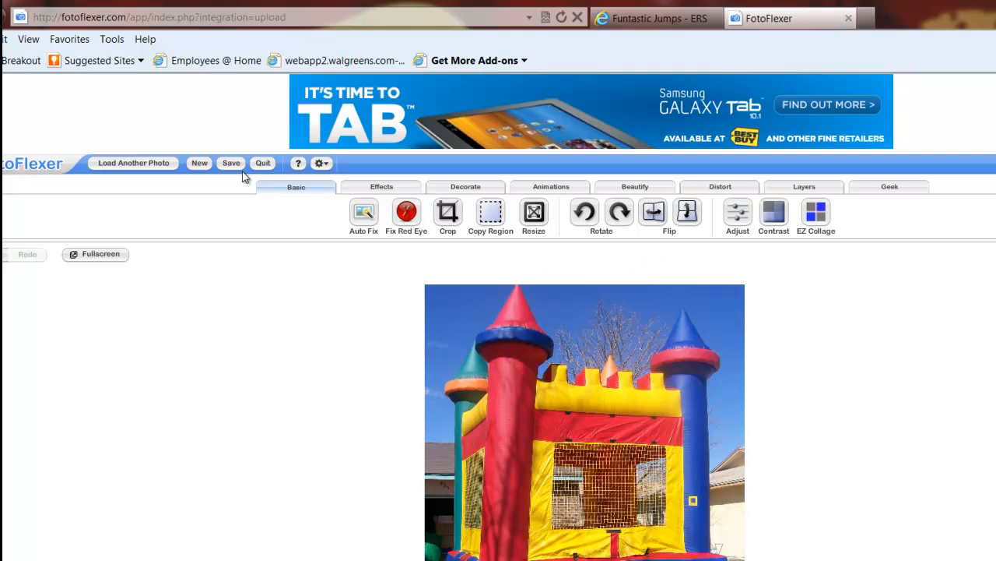
# Step: Save to the computer as a JPG named 'castle'
pyautogui.click(230, 162)
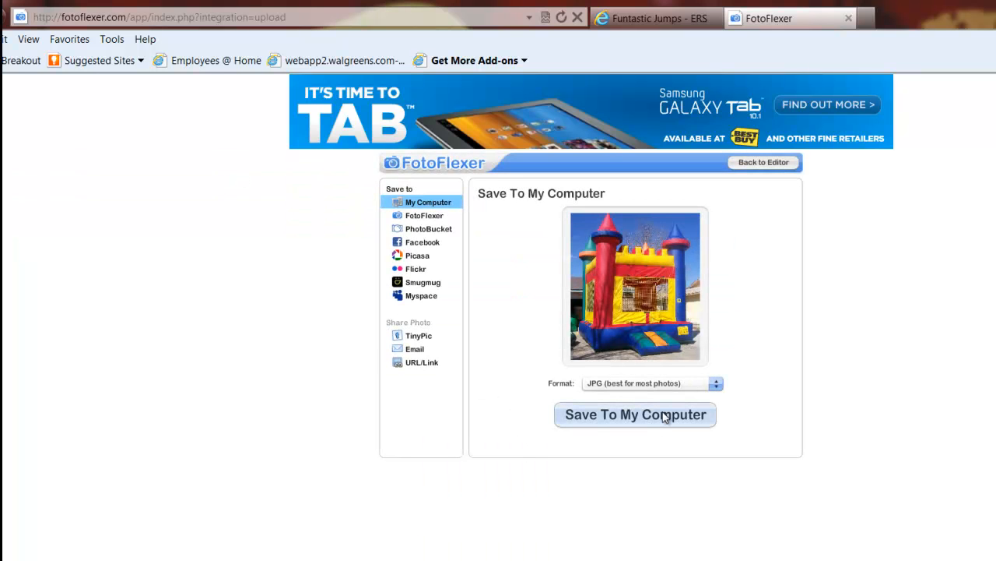
pyautogui.moveTo(674, 387)
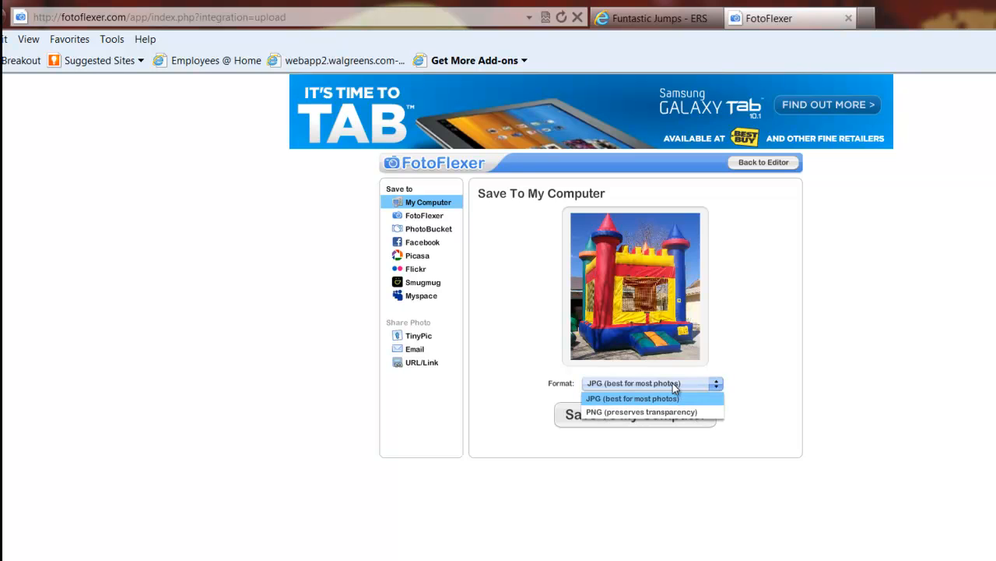
pyautogui.moveTo(631, 411)
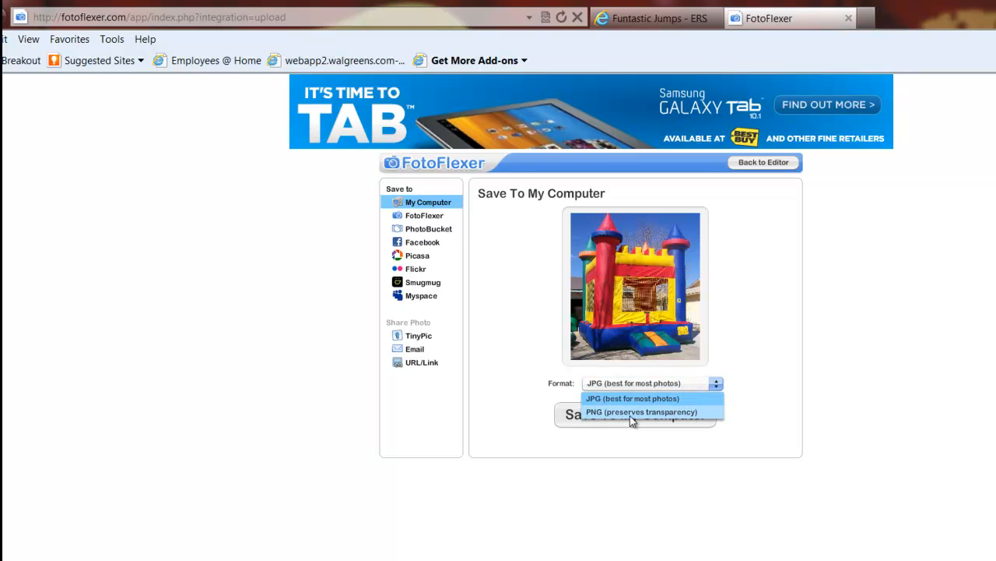
pyautogui.moveTo(652, 418)
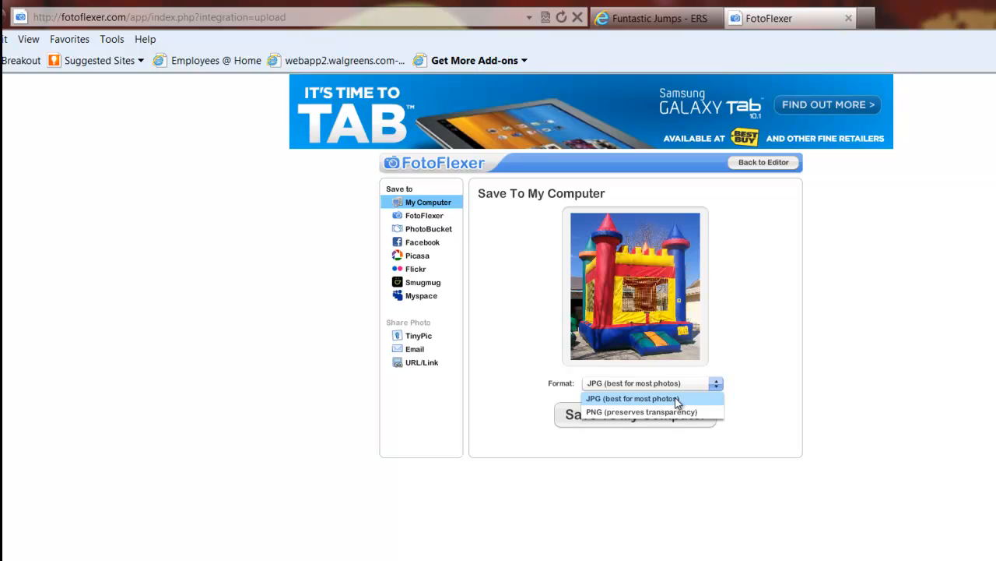
pyautogui.click(632, 397)
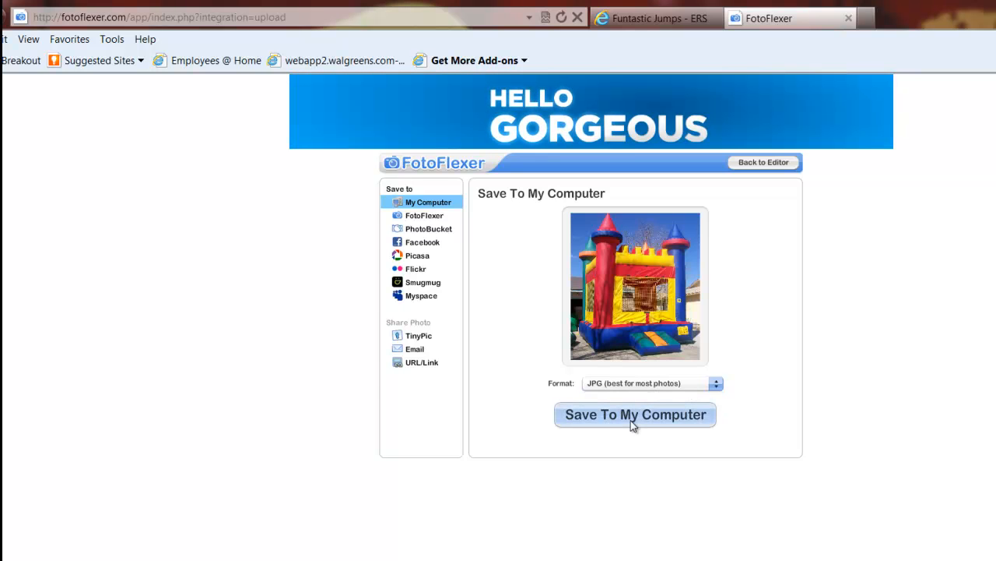
pyautogui.click(634, 414)
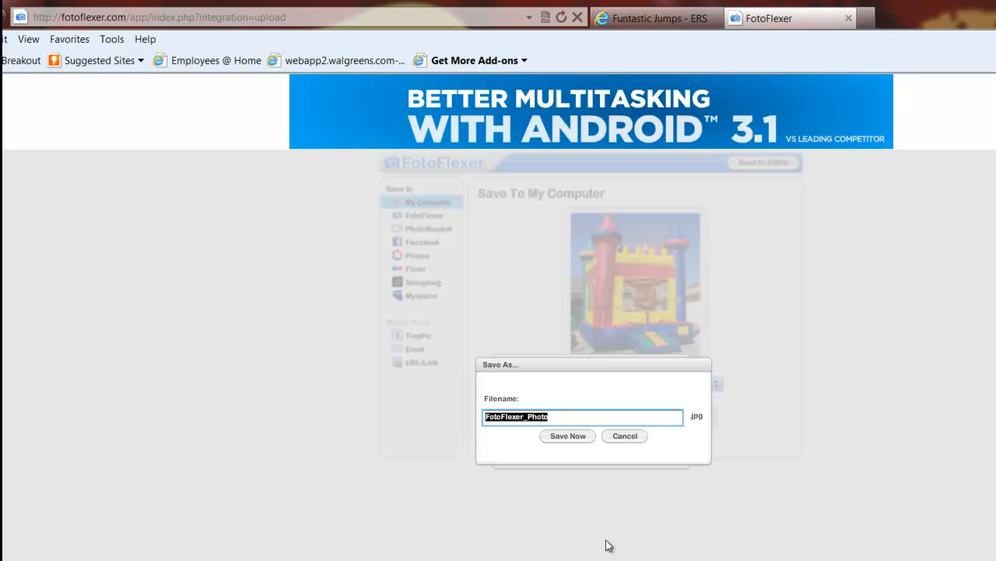
pyautogui.write('castle')
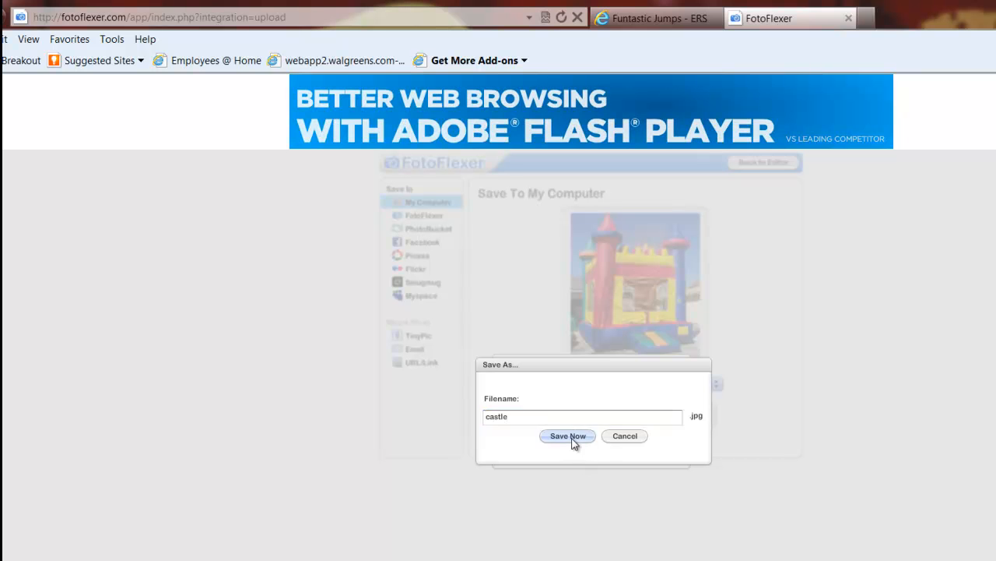
pyautogui.click(568, 435)
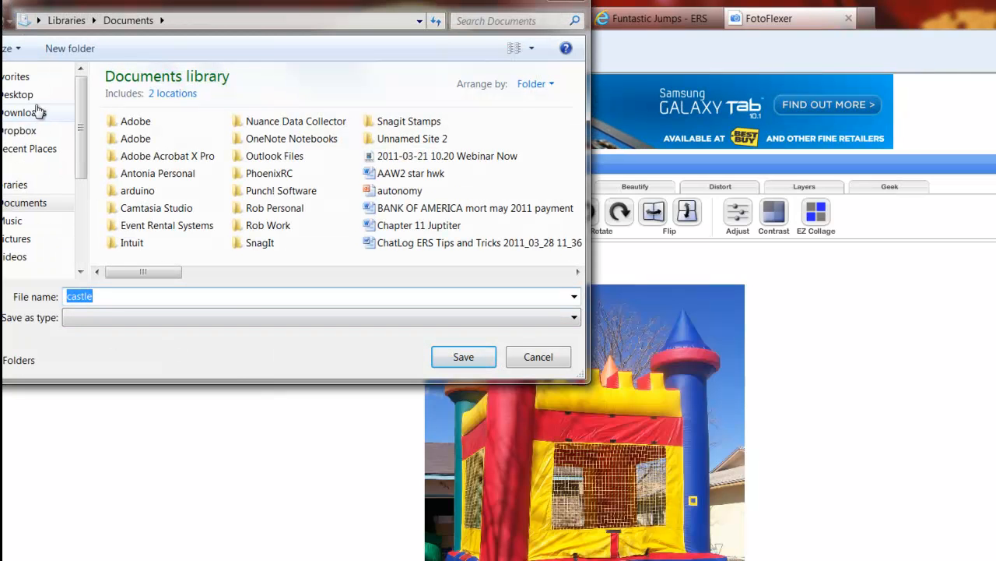
# Step: Save the castle photo onto the Desktop
pyautogui.click(18, 95)
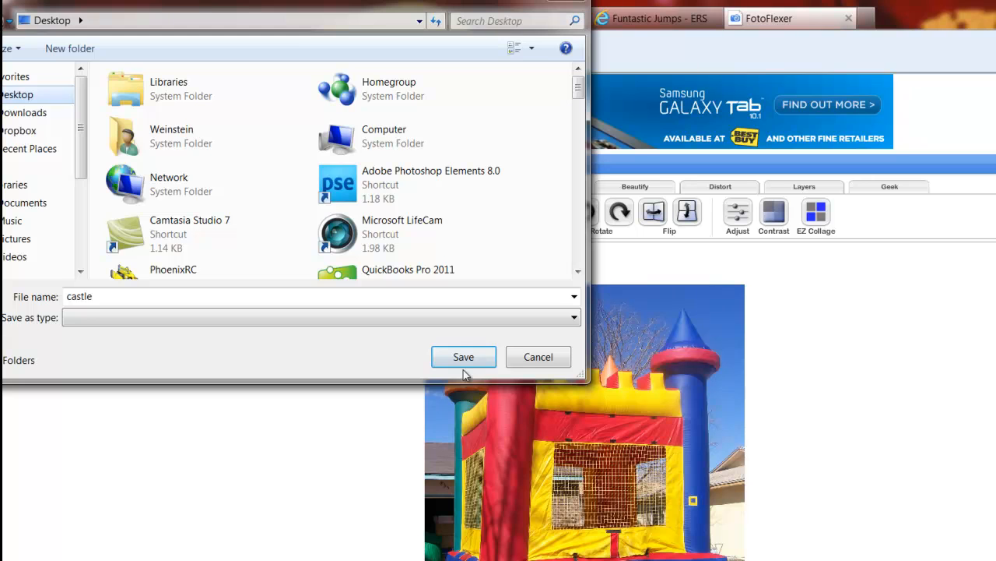
pyautogui.click(463, 357)
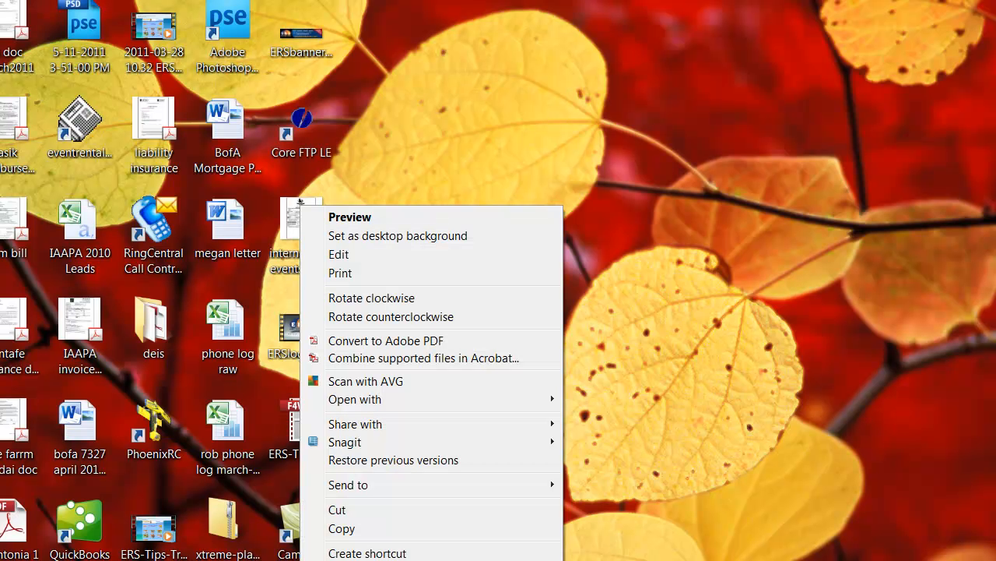
# Step: Check the castle file's properties — a 179 KB JPEG on the Desktop — and close them
pyautogui.click(350, 560)
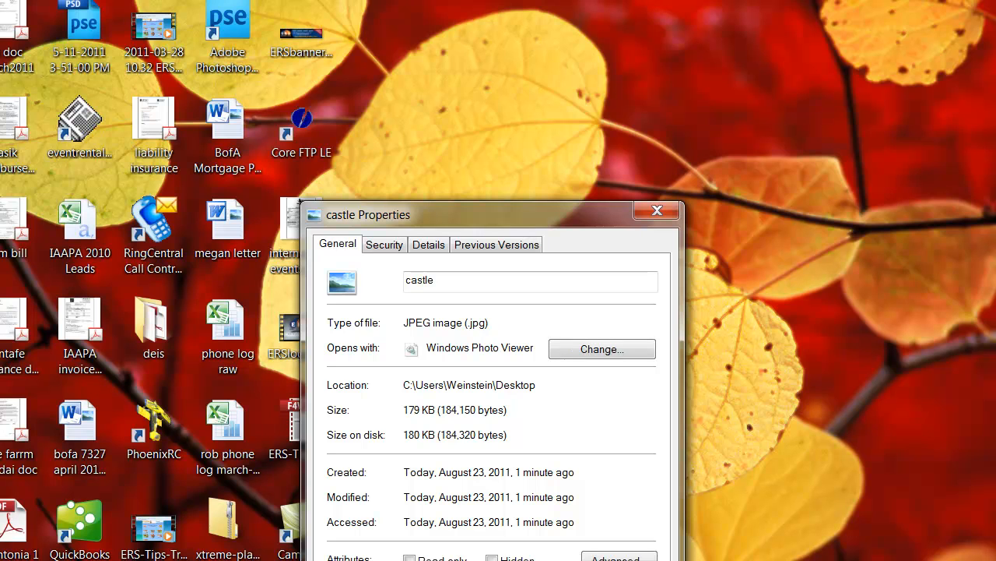
pyautogui.moveTo(402, 413)
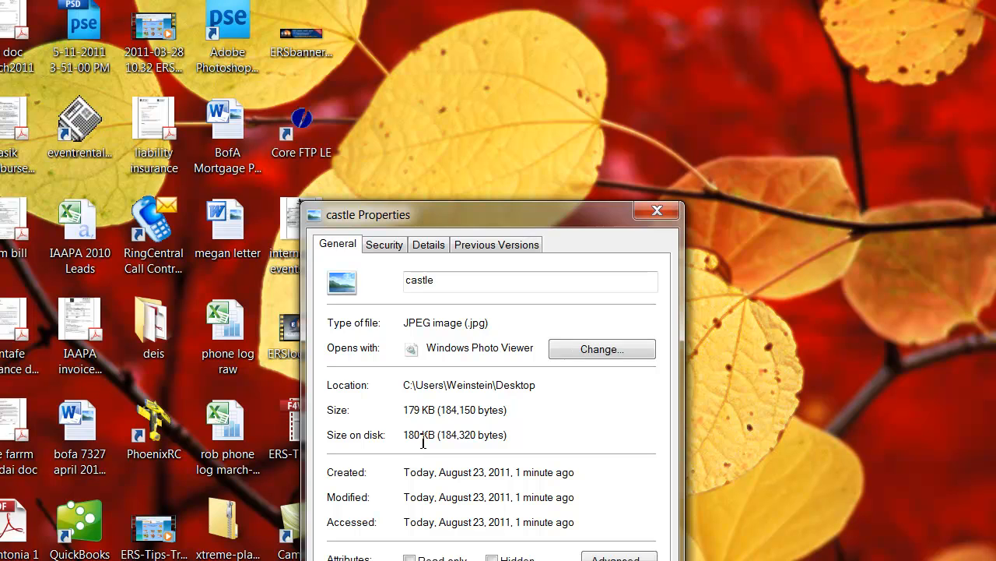
pyautogui.moveTo(415, 440)
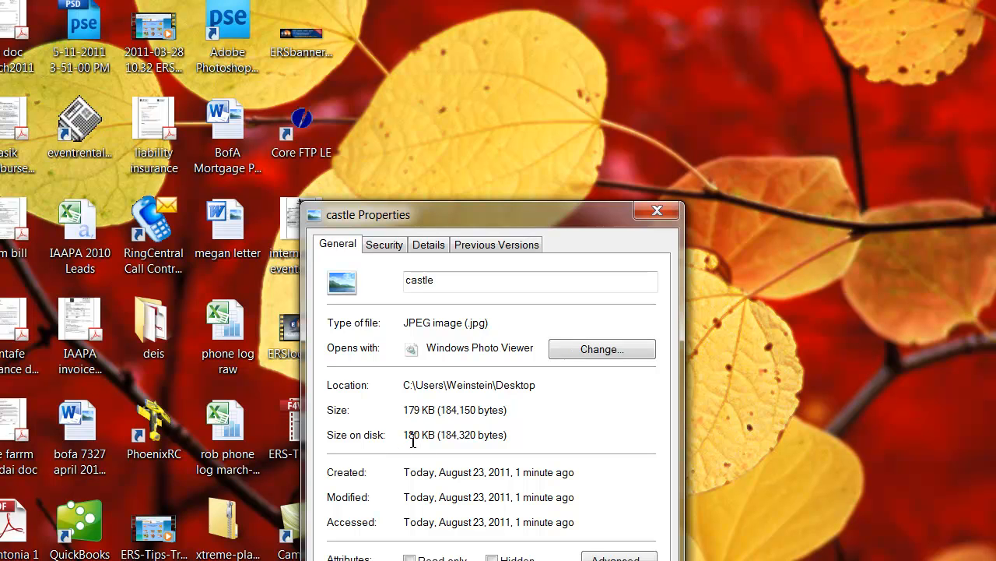
pyautogui.moveTo(436, 440)
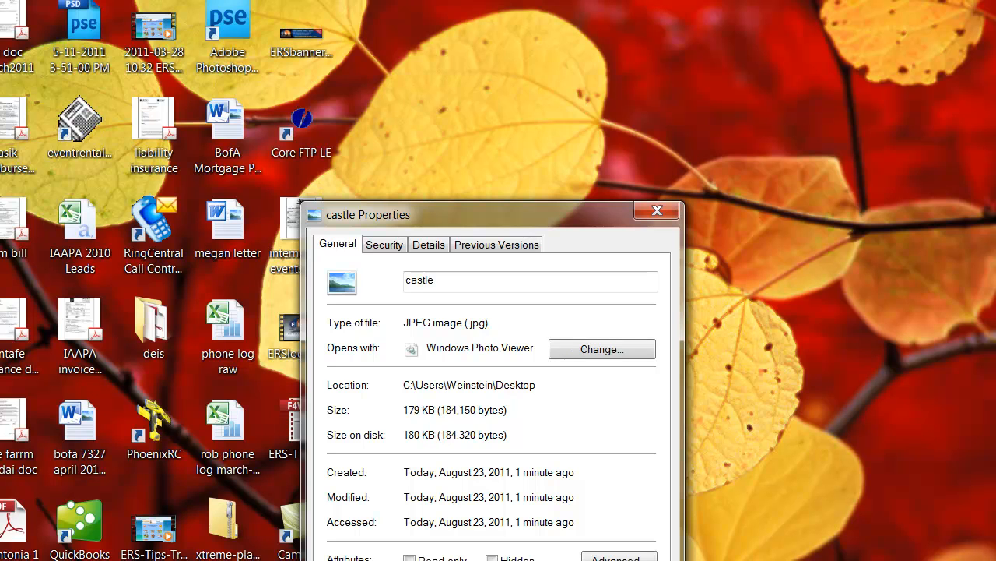
pyautogui.click(658, 211)
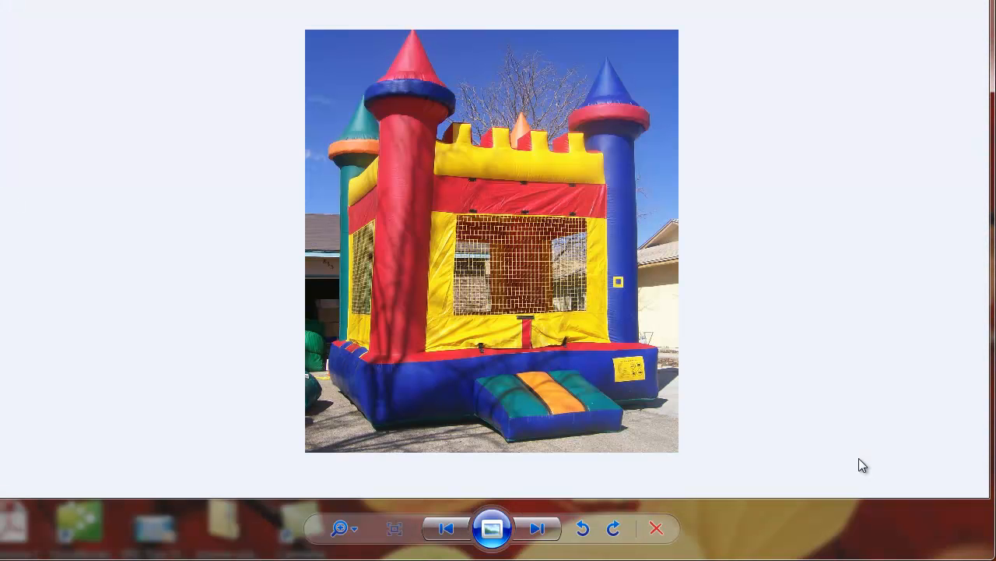
pyautogui.moveTo(248, 238)
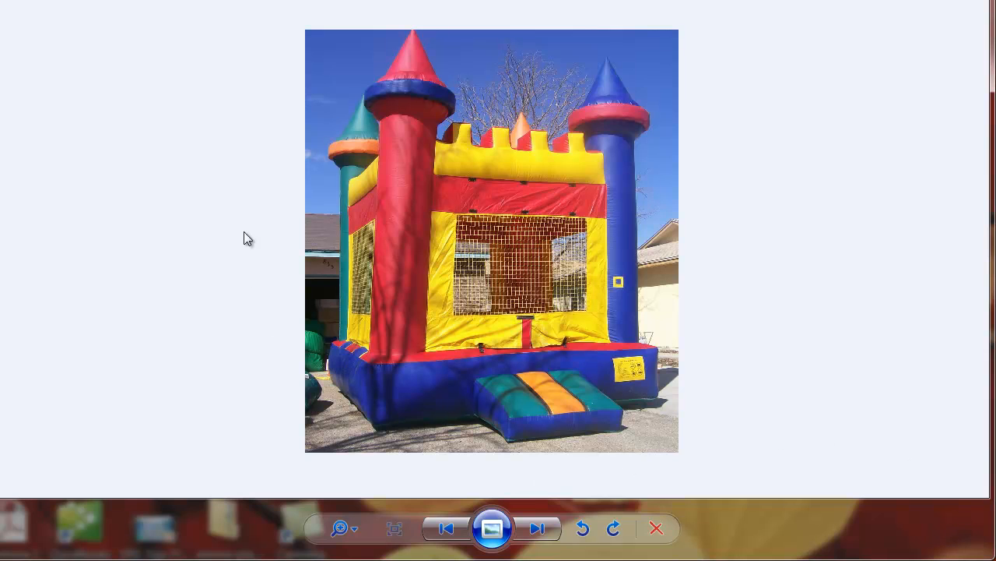
pyautogui.moveTo(677, 174)
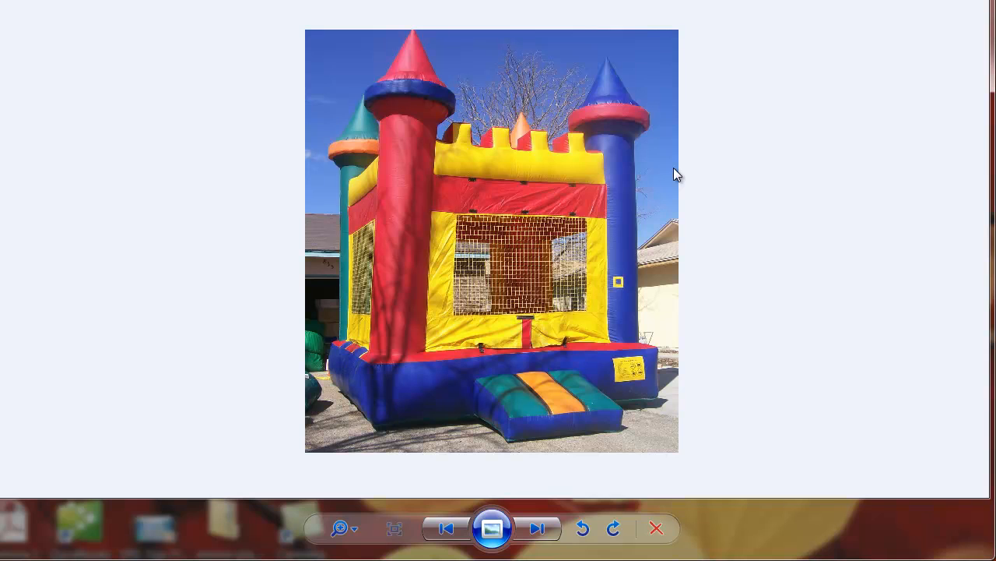
pyautogui.moveTo(856, 72)
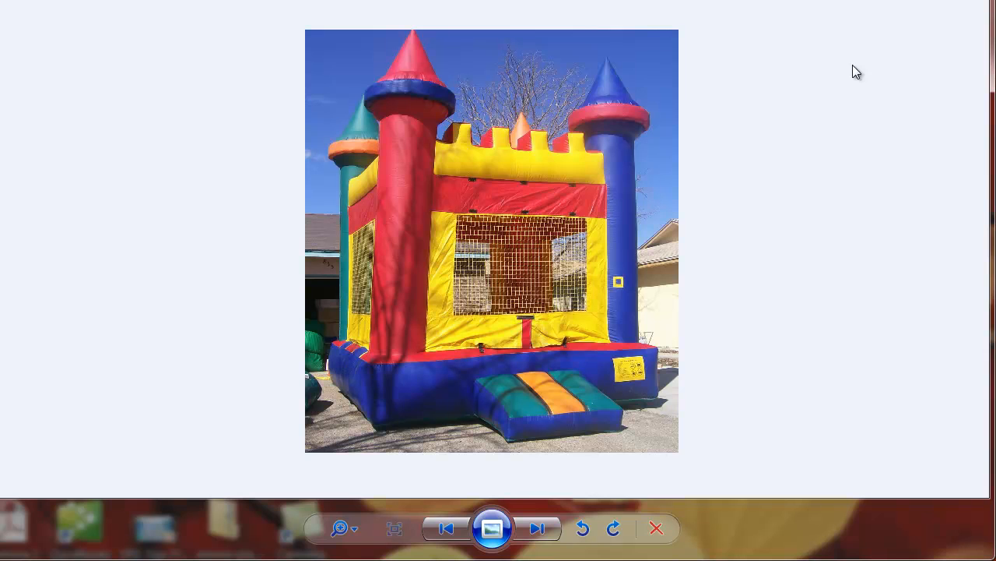
pyautogui.moveTo(646, 146)
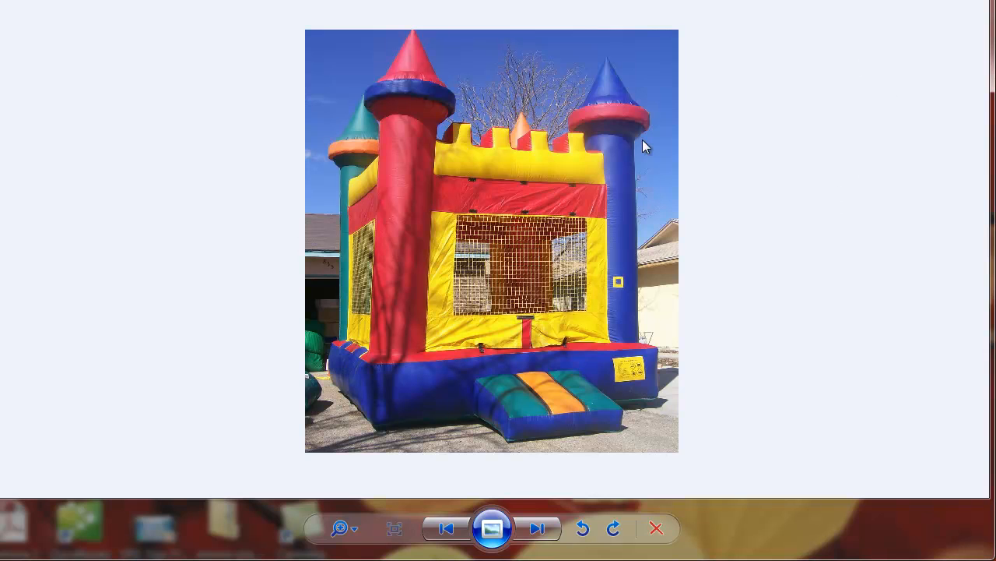
pyautogui.moveTo(747, 230)
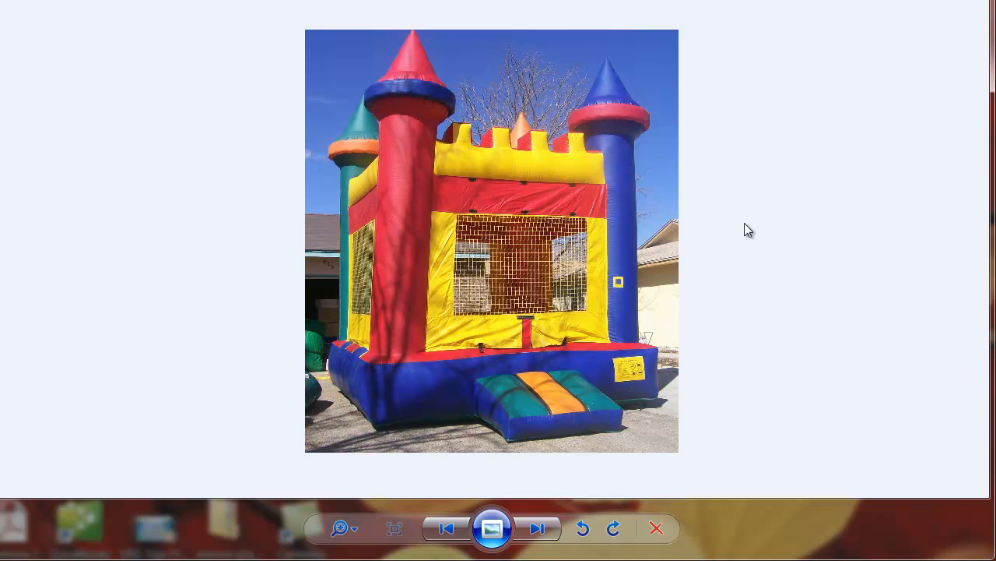
pyautogui.moveTo(316, 420)
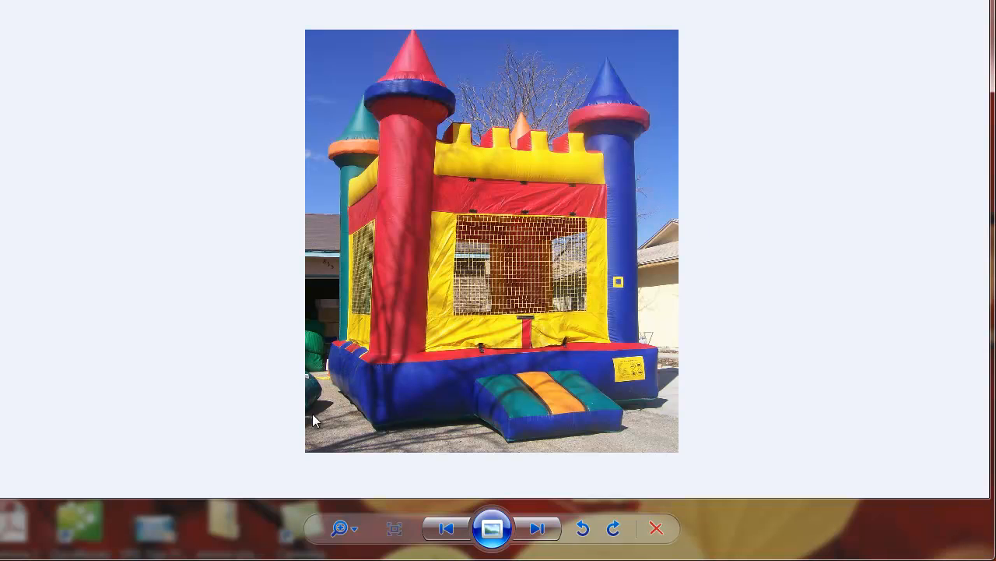
pyautogui.moveTo(368, 40)
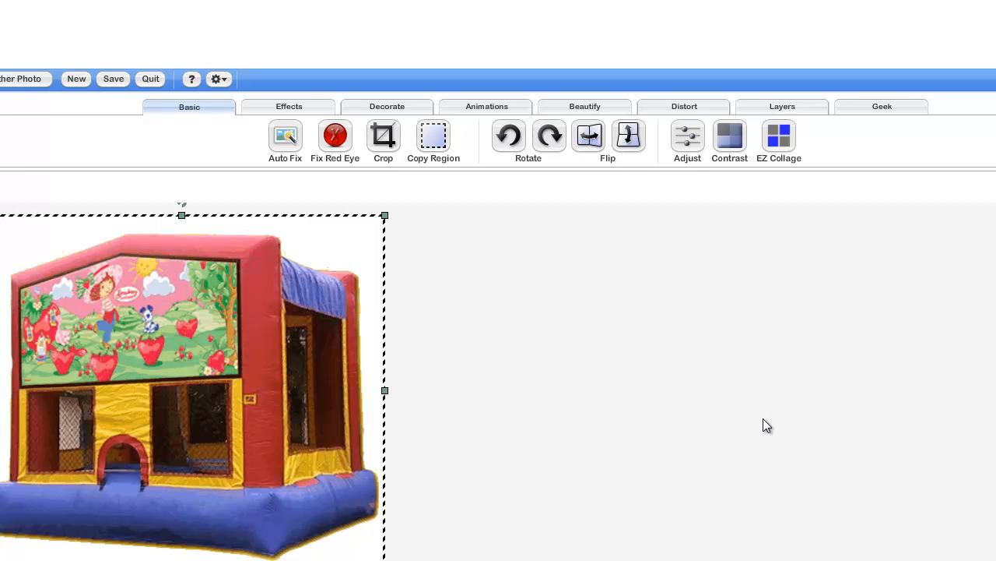
pyautogui.moveTo(694, 215)
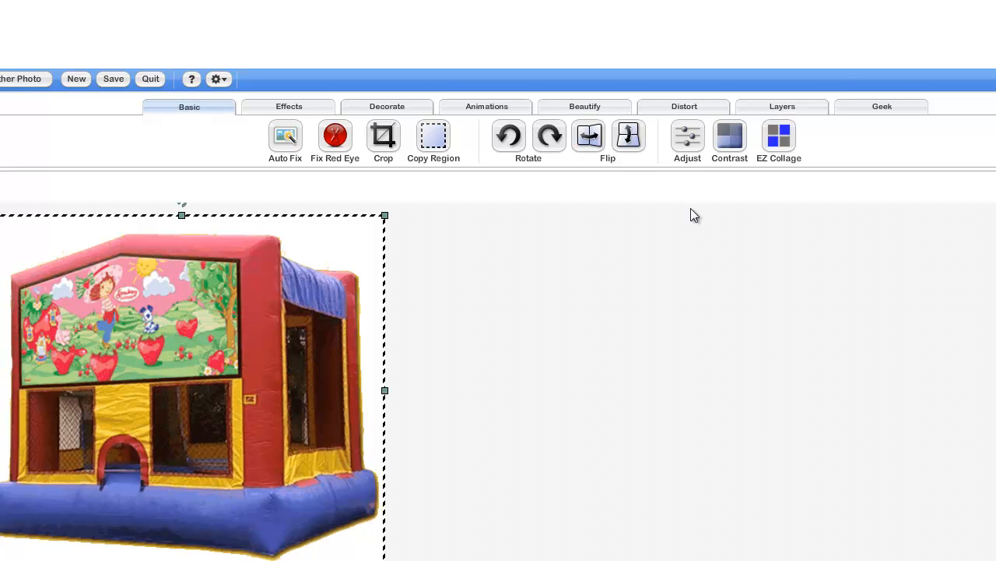
pyautogui.moveTo(717, 225)
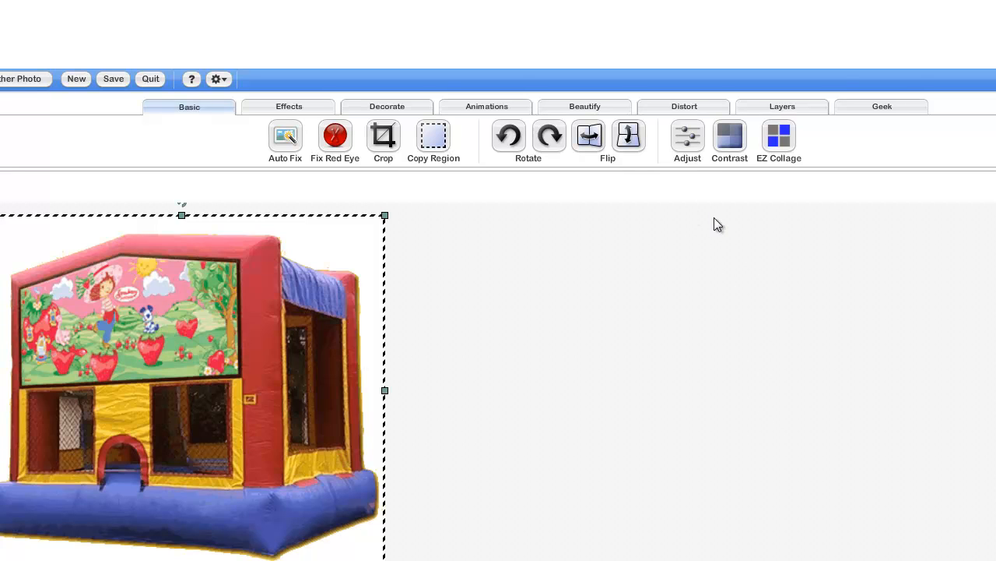
pyautogui.moveTo(683, 217)
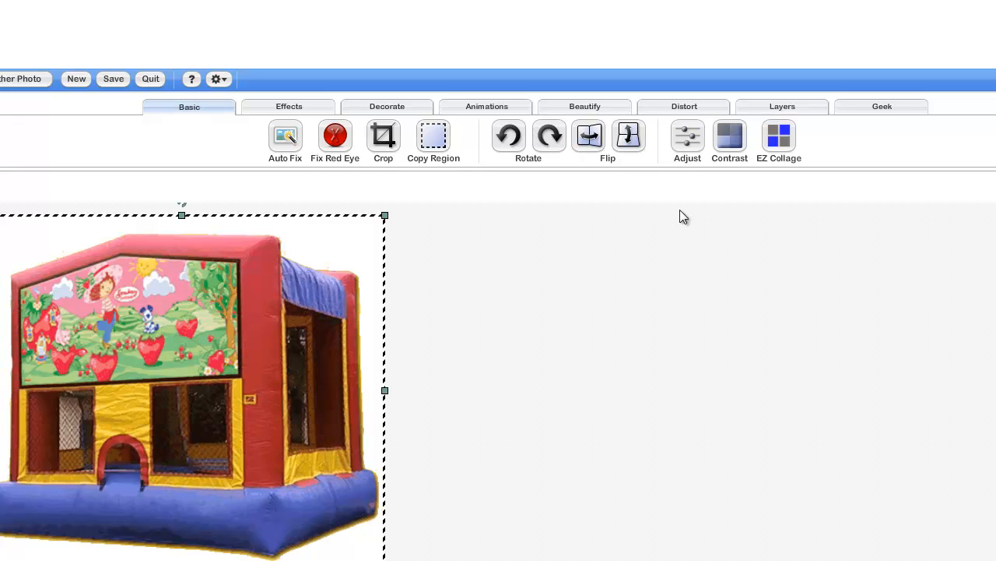
pyautogui.moveTo(278, 378)
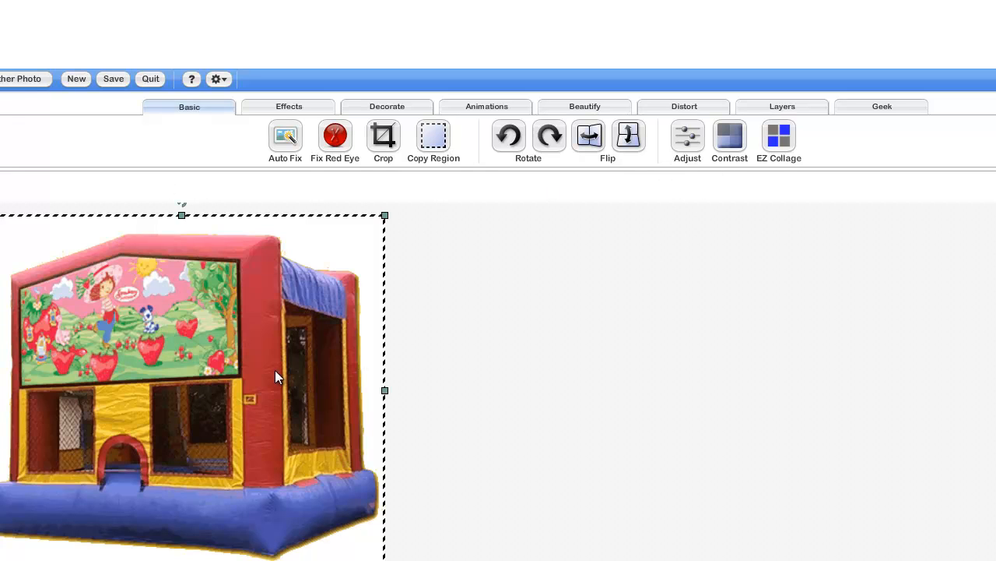
pyautogui.moveTo(911, 162)
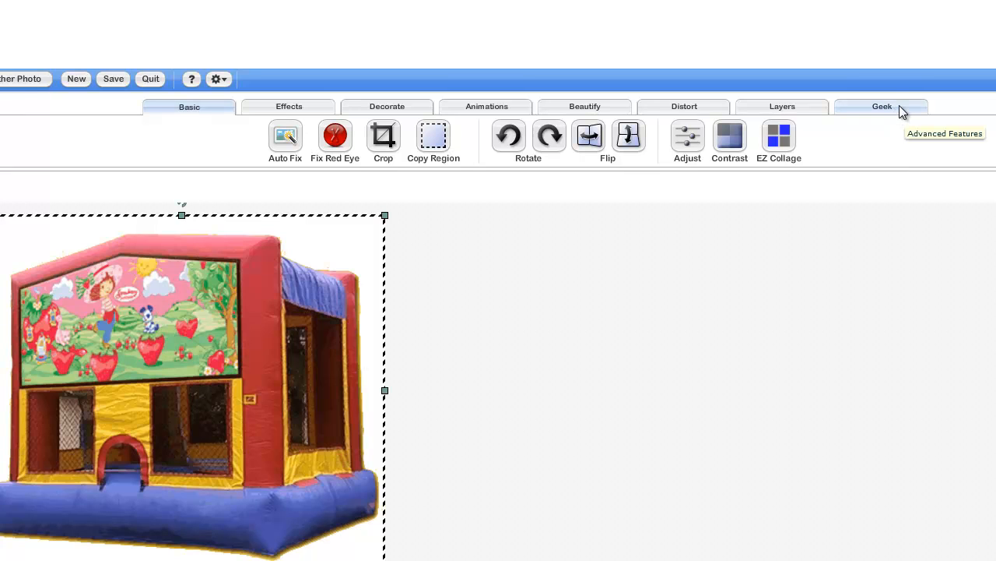
# Step: Show the Geek tool set with Smart Cutout and Smart Scissors for the strawberry bounce house
pyautogui.click(882, 107)
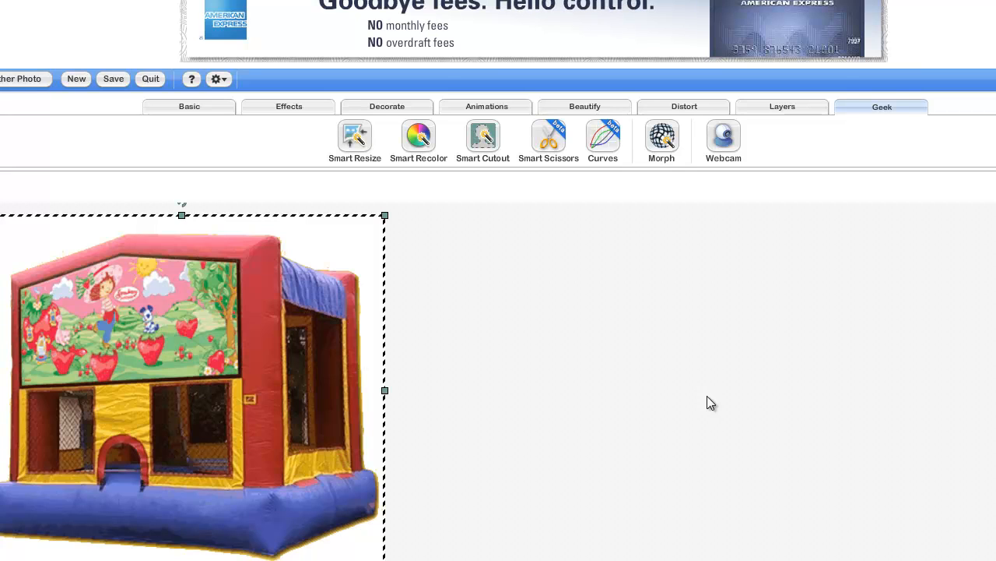
pyautogui.moveTo(134, 229)
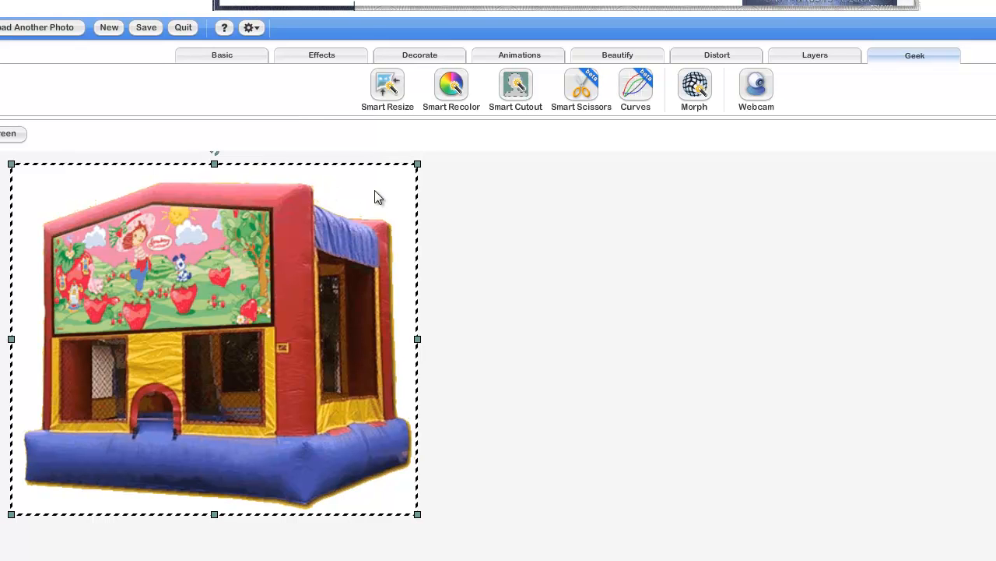
pyautogui.moveTo(306, 165)
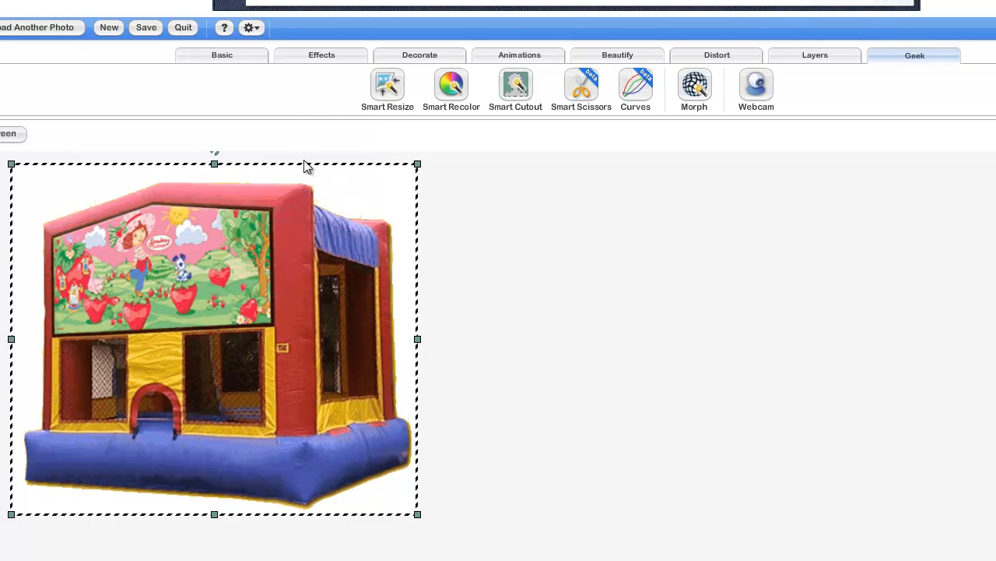
pyautogui.moveTo(515, 84)
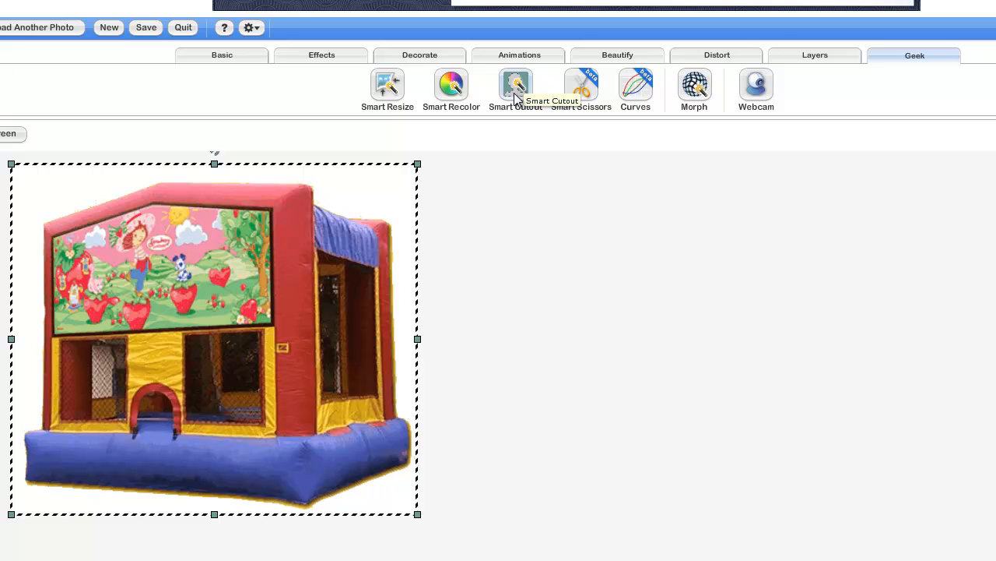
pyautogui.moveTo(930, 59)
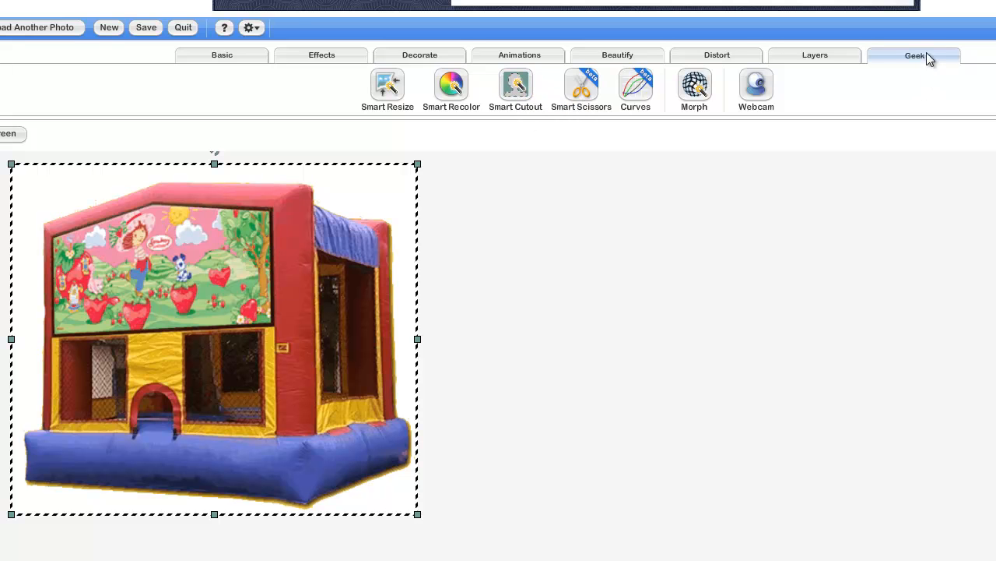
pyautogui.scroll(-3)
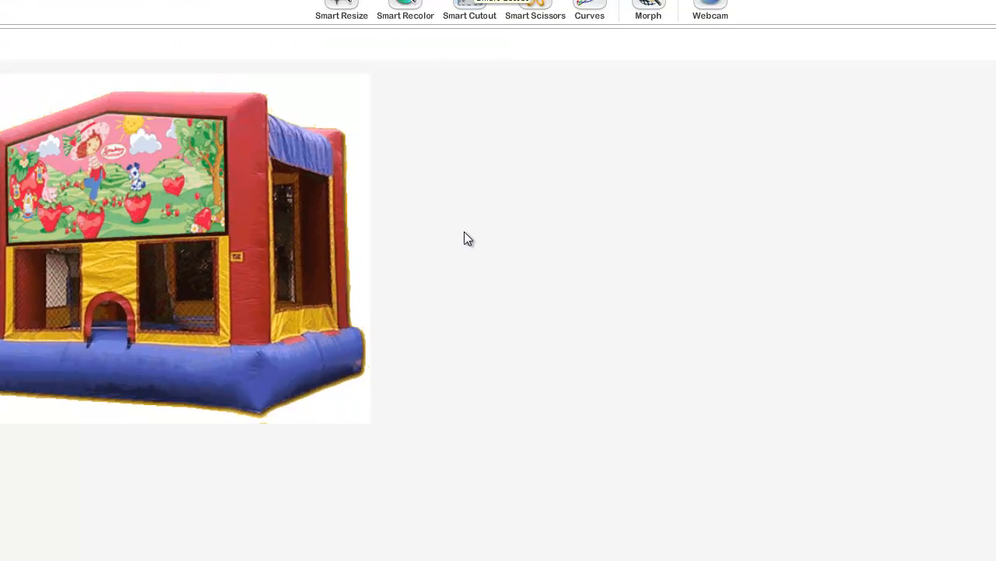
# Step: In Smart Cutout, zoom in and mark the sky above the roof for deletion, undoing a stray stroke
pyautogui.click(470, 4)
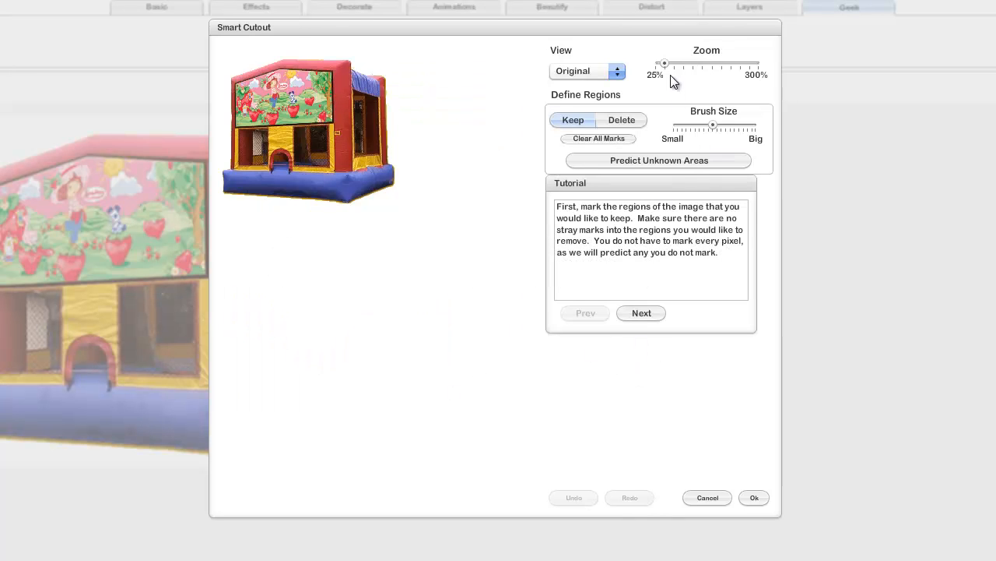
pyautogui.moveTo(664, 63); pyautogui.dragTo(703, 62)
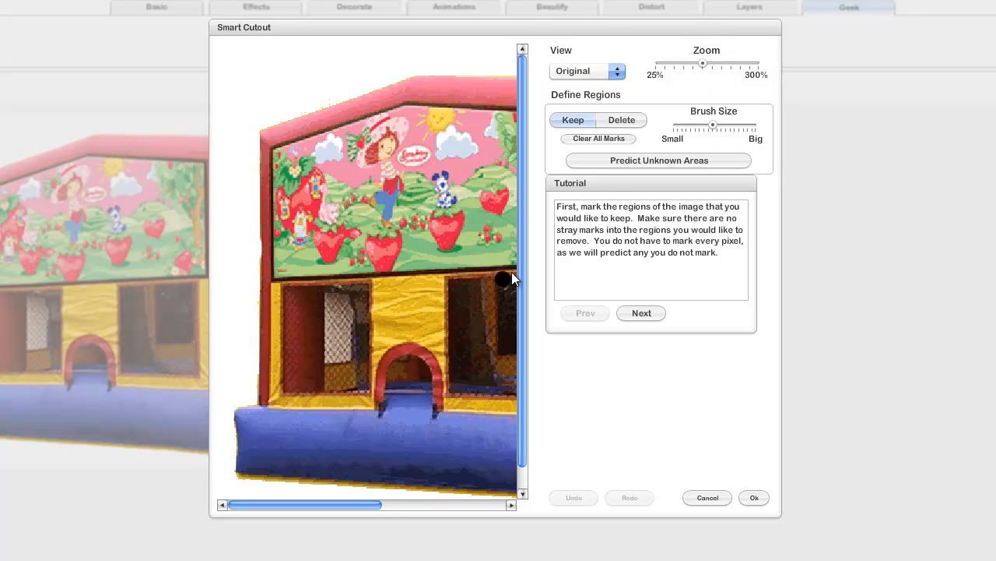
pyautogui.moveTo(689, 179)
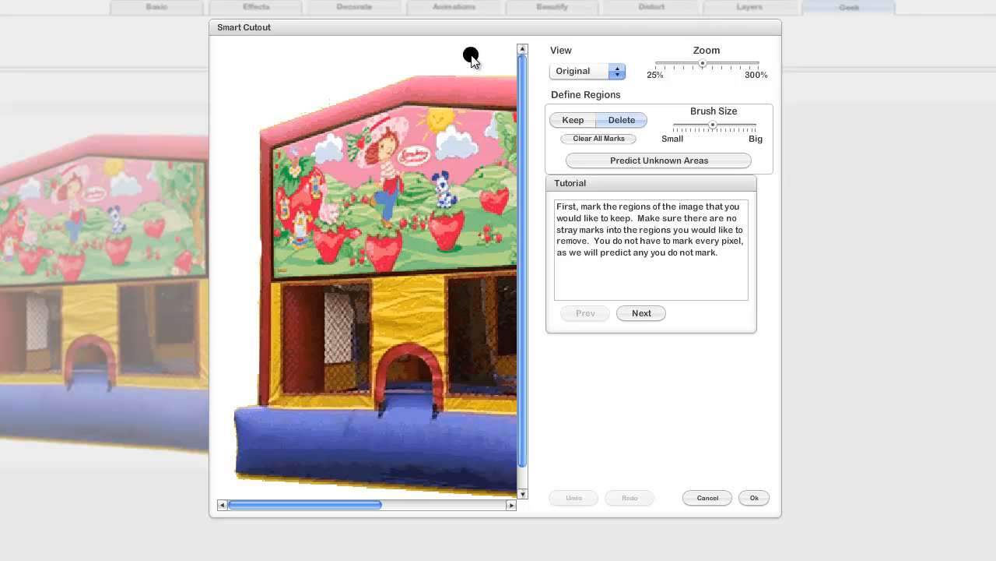
pyautogui.moveTo(703, 125); pyautogui.dragTo(717, 125)
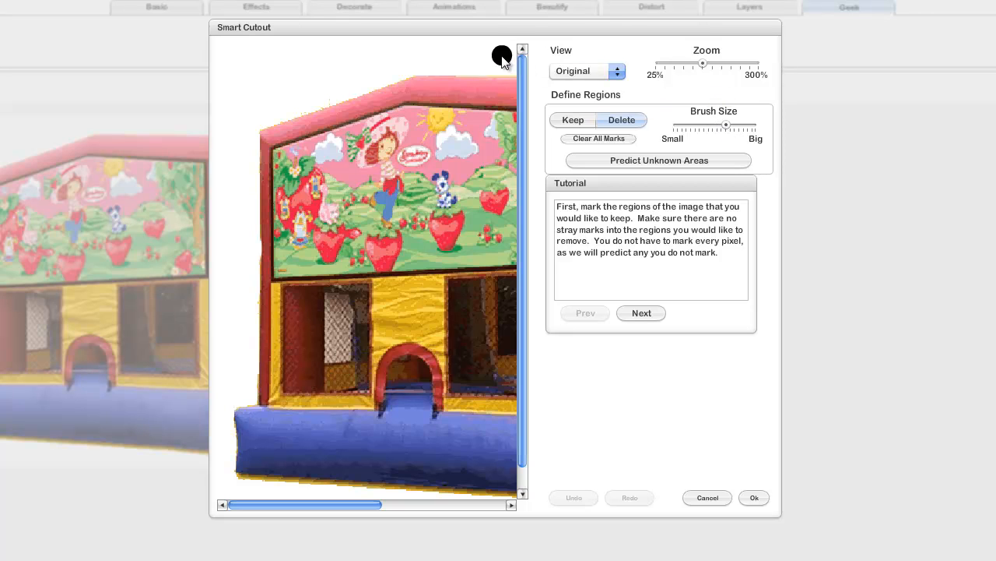
pyautogui.moveTo(502, 55); pyautogui.dragTo(290, 115)
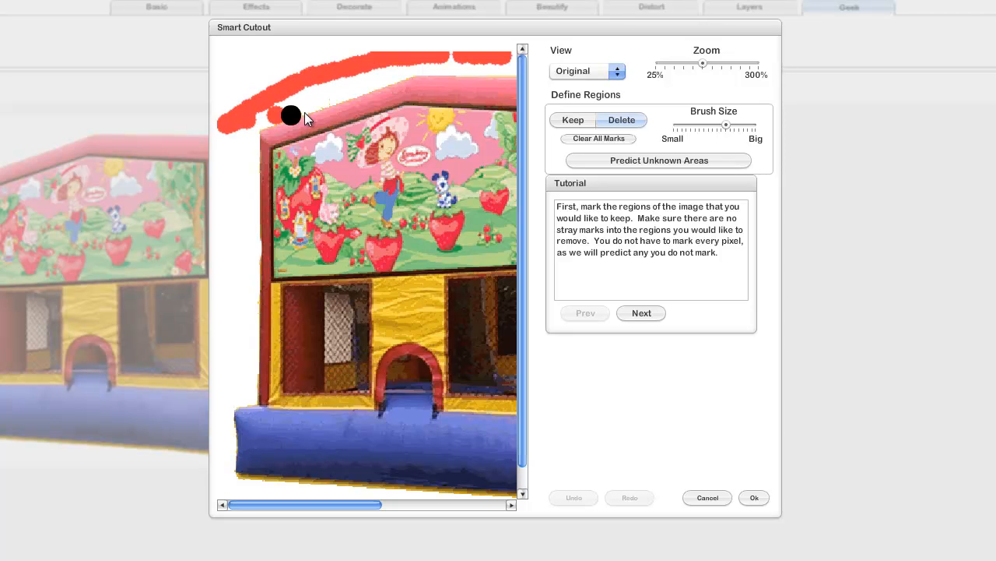
pyautogui.moveTo(290, 116); pyautogui.dragTo(353, 107)
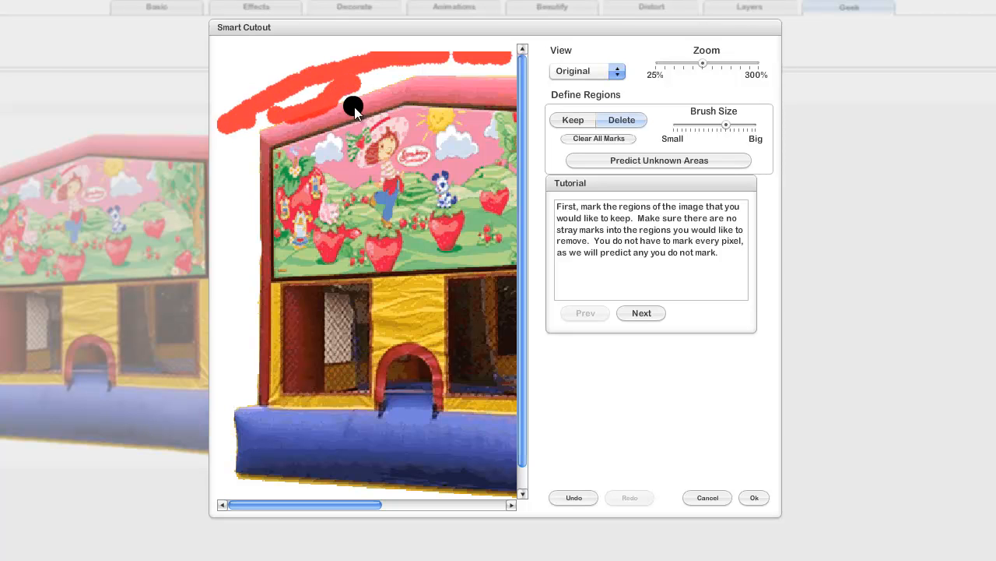
pyautogui.click(574, 497)
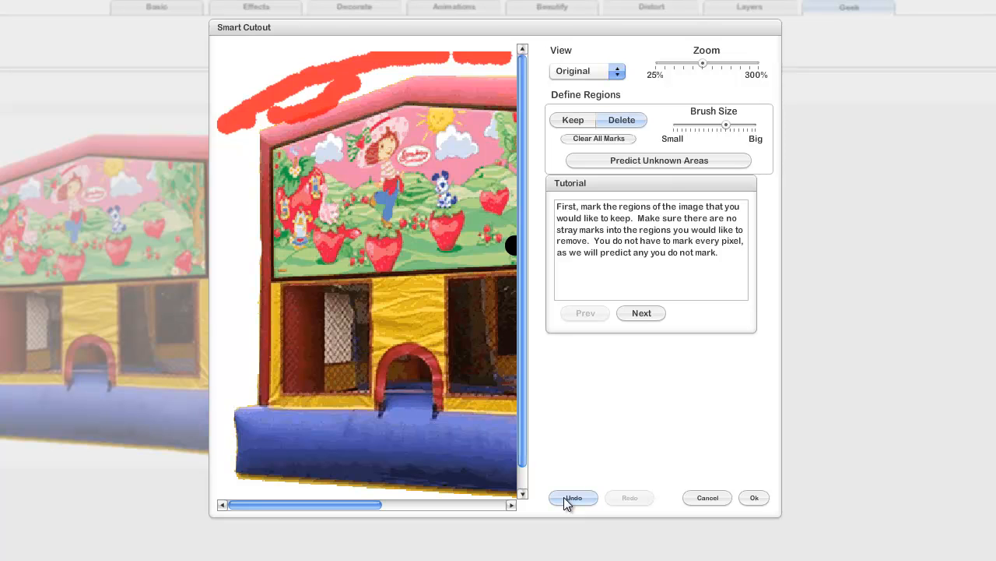
pyautogui.click(573, 497)
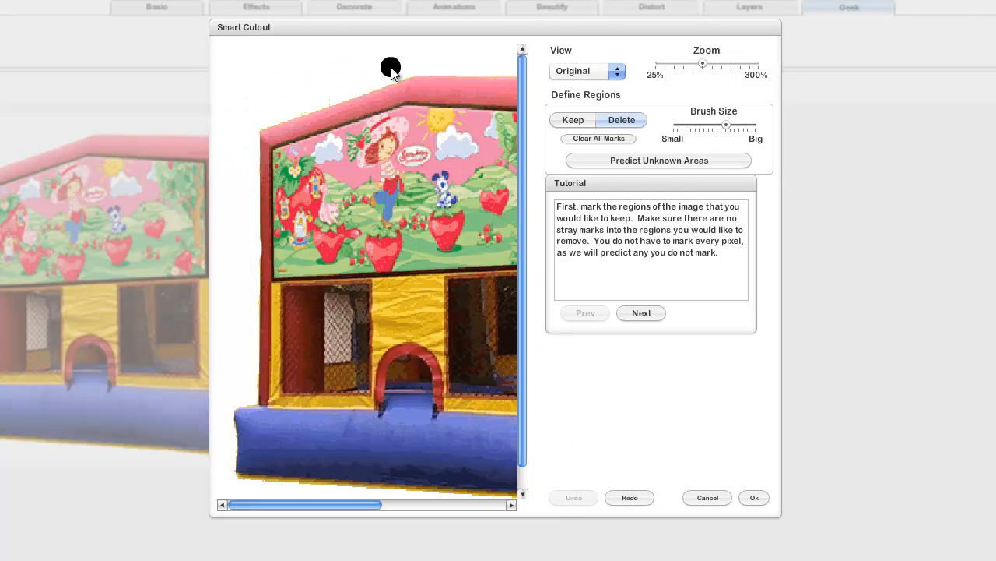
# Step: Mark the background along the left side, top and right side of the house for deletion
pyautogui.moveTo(389, 66); pyautogui.dragTo(232, 226)
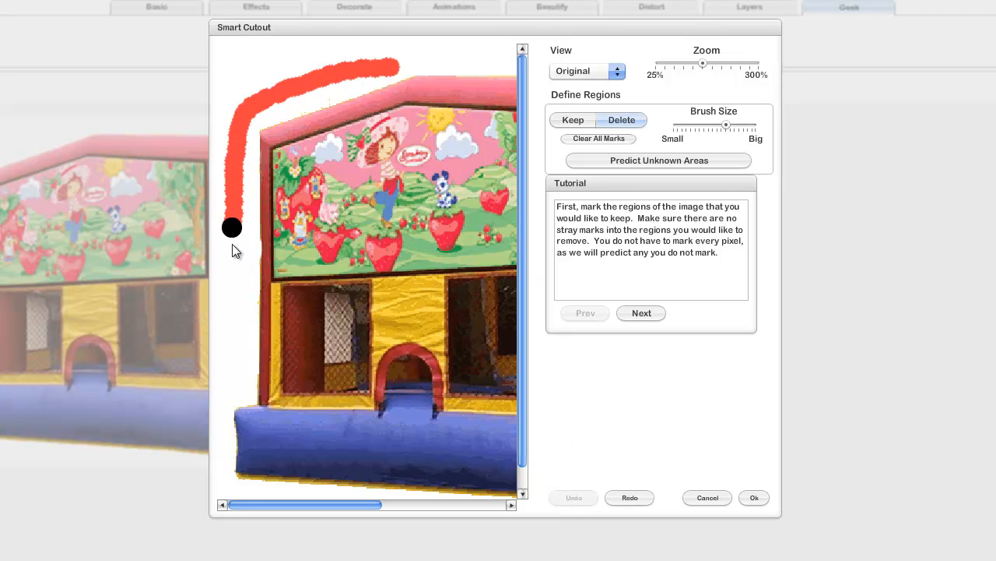
pyautogui.moveTo(232, 226); pyautogui.dragTo(231, 391)
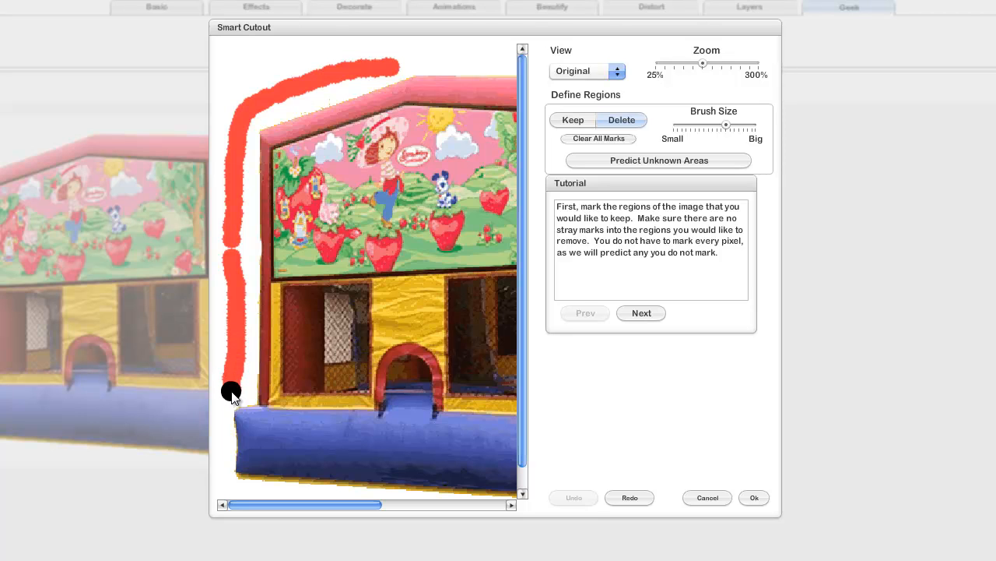
pyautogui.moveTo(231, 390); pyautogui.dragTo(269, 77)
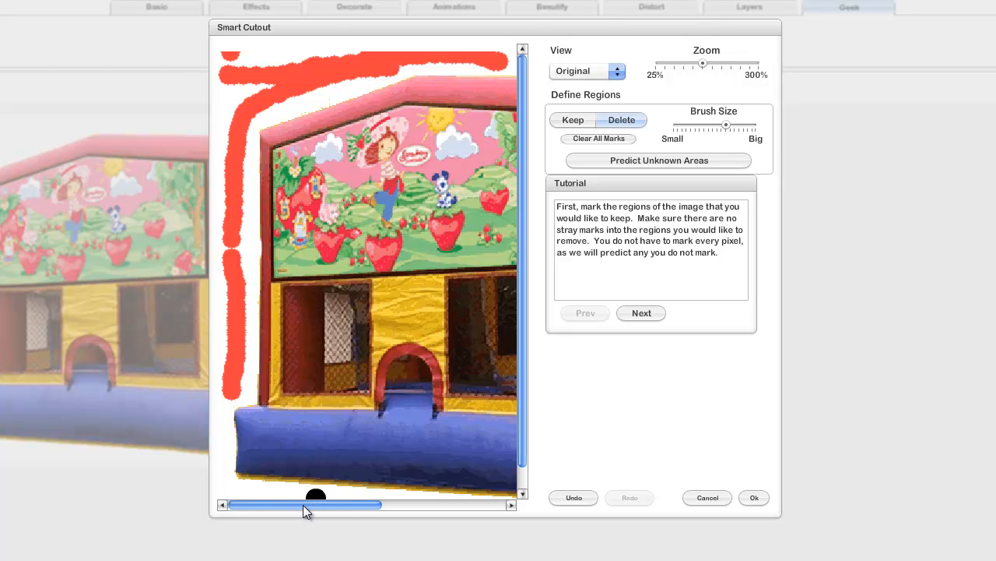
pyautogui.moveTo(315, 505); pyautogui.dragTo(428, 504)
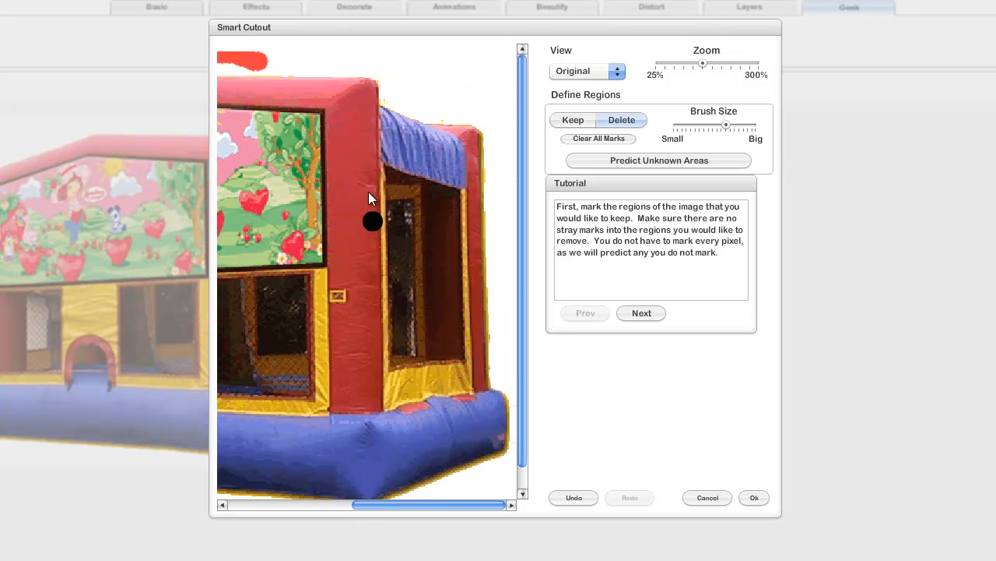
pyautogui.moveTo(372, 222); pyautogui.dragTo(362, 56)
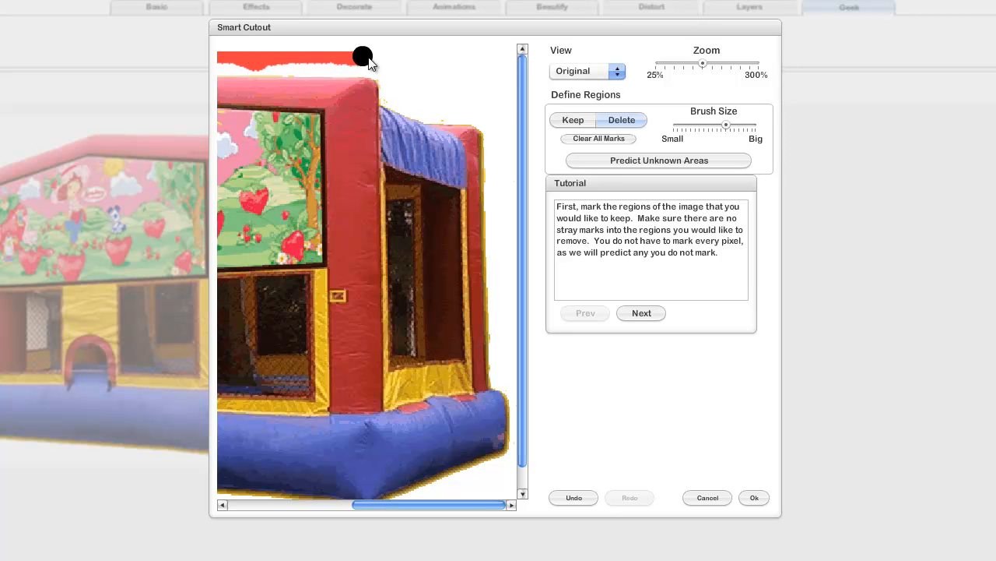
pyautogui.moveTo(363, 55); pyautogui.dragTo(502, 239)
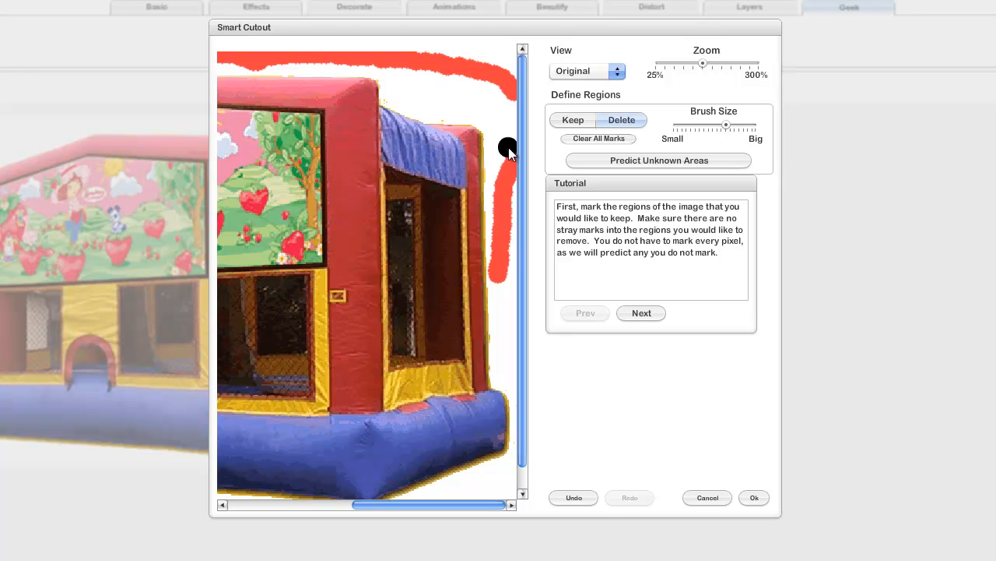
pyautogui.moveTo(510, 148); pyautogui.dragTo(403, 82)
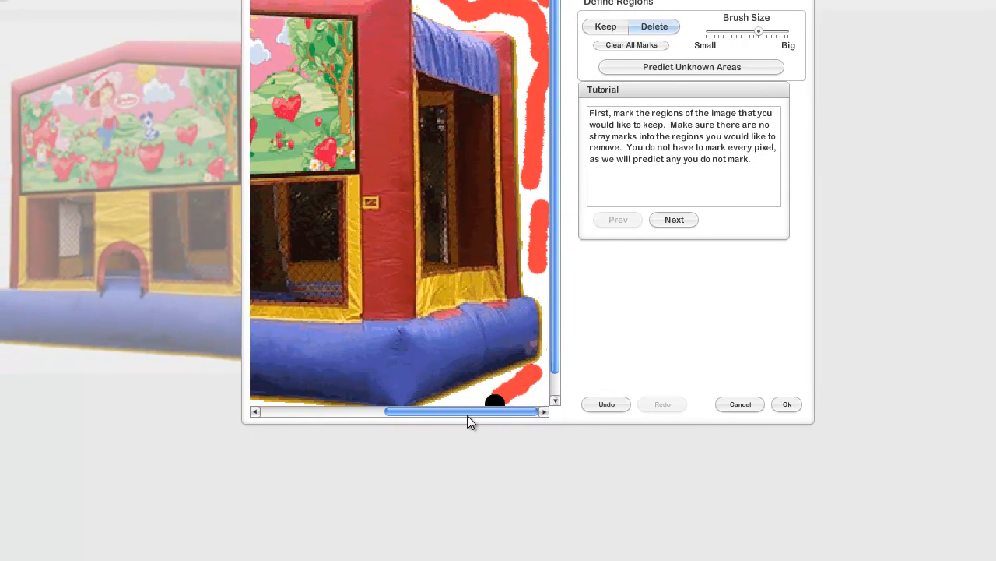
pyautogui.moveTo(467, 411); pyautogui.dragTo(292, 411)
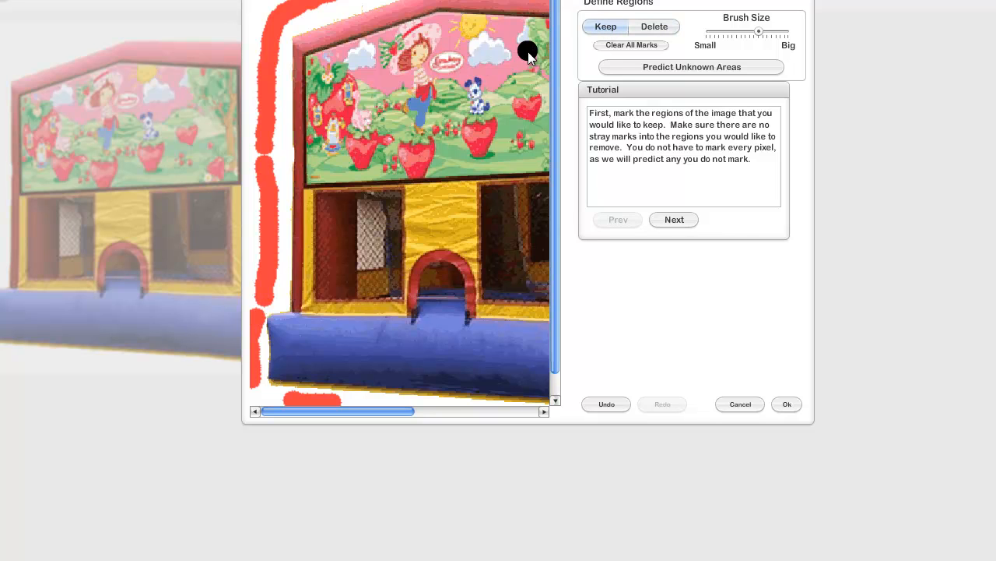
# Step: With the biggest brush, mark the roof panel, left side and inflatable base as areas to keep
pyautogui.moveTo(759, 31); pyautogui.dragTo(785, 35)
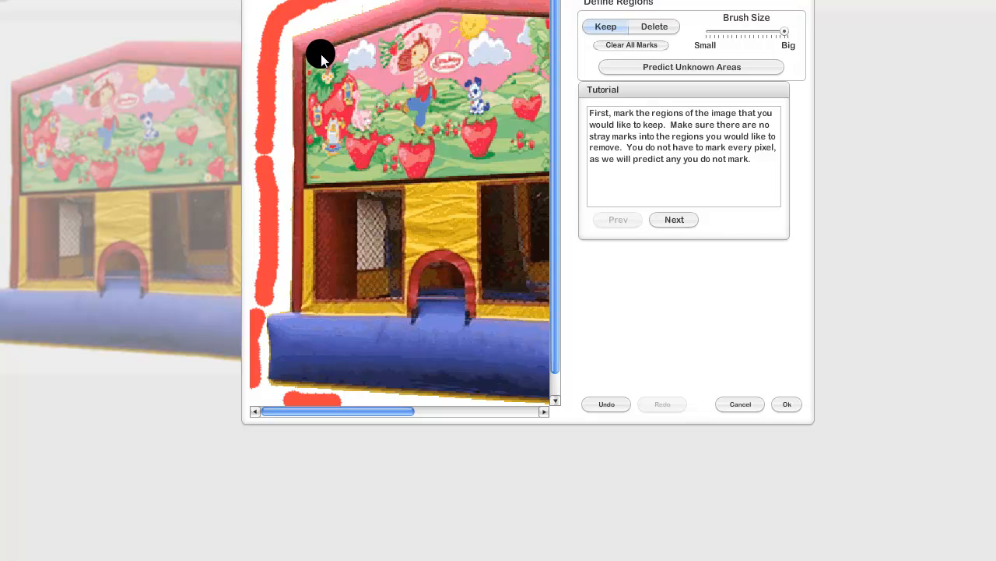
pyautogui.moveTo(321, 53); pyautogui.dragTo(441, 17)
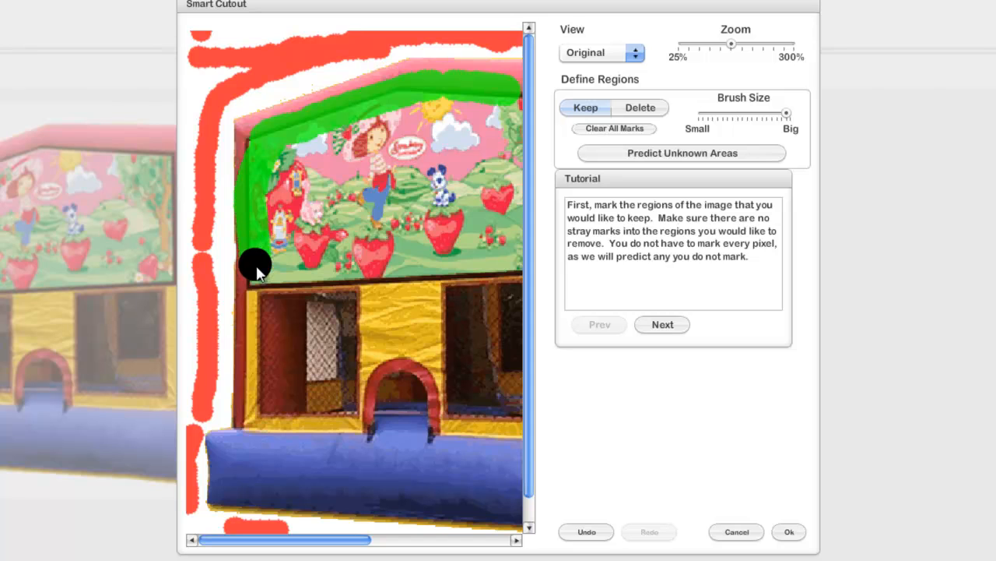
pyautogui.moveTo(257, 265); pyautogui.dragTo(251, 416)
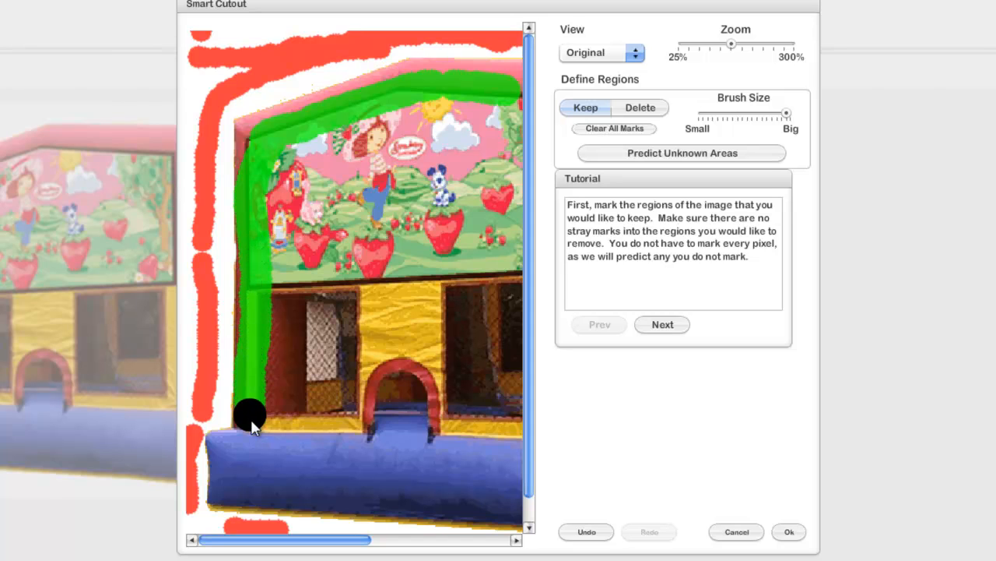
pyautogui.moveTo(250, 414); pyautogui.dragTo(381, 484)
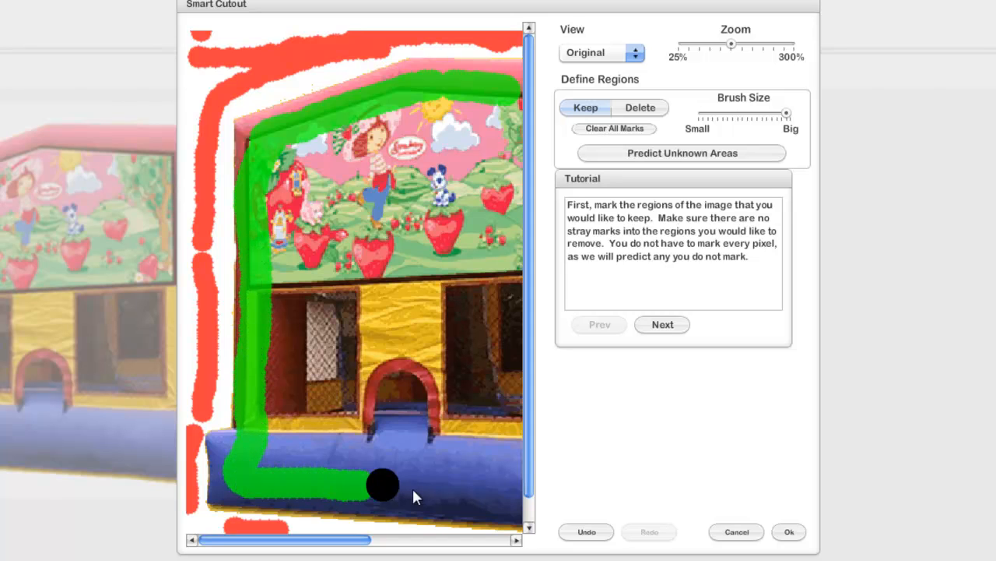
pyautogui.moveTo(381, 485); pyautogui.dragTo(399, 142)
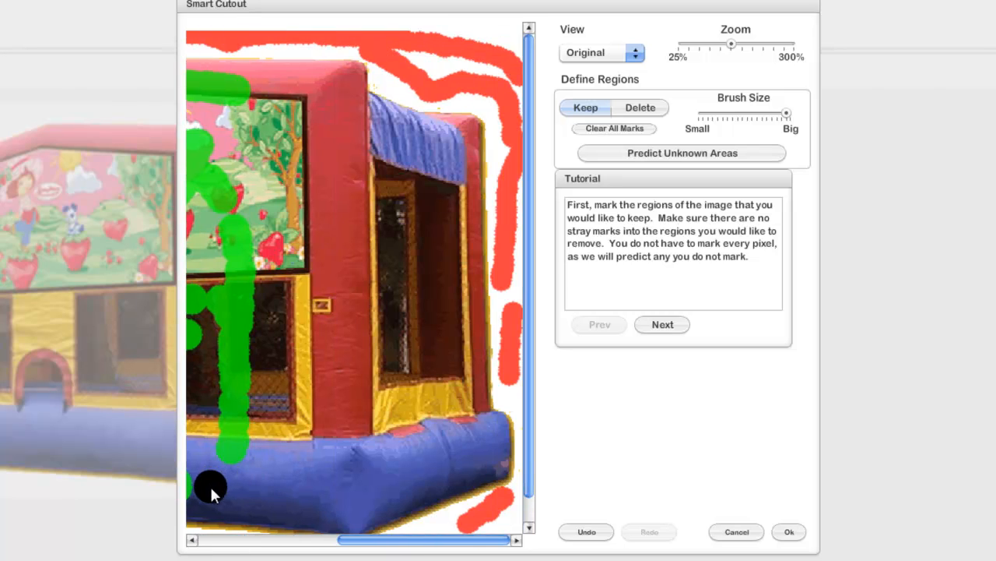
# Step: Mark the right base, right side and interior of the house as areas to keep
pyautogui.moveTo(210, 487); pyautogui.dragTo(479, 373)
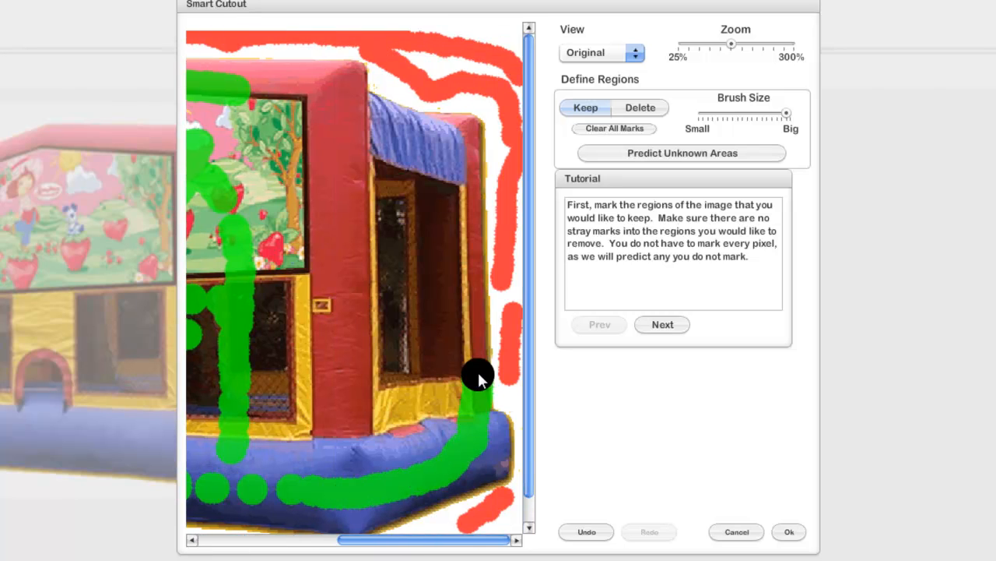
pyautogui.moveTo(478, 380); pyautogui.dragTo(473, 173)
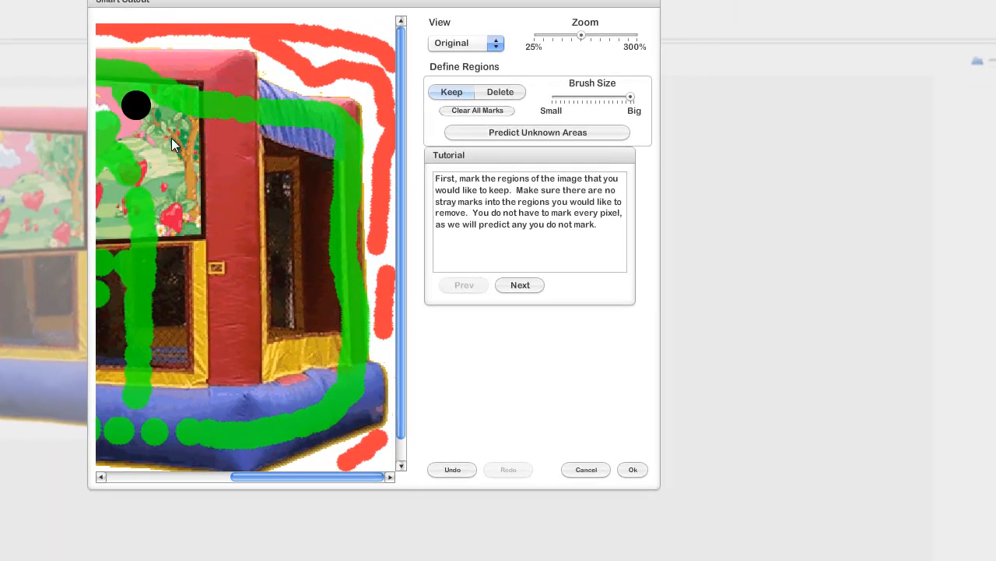
pyautogui.moveTo(172, 144); pyautogui.dragTo(312, 261)
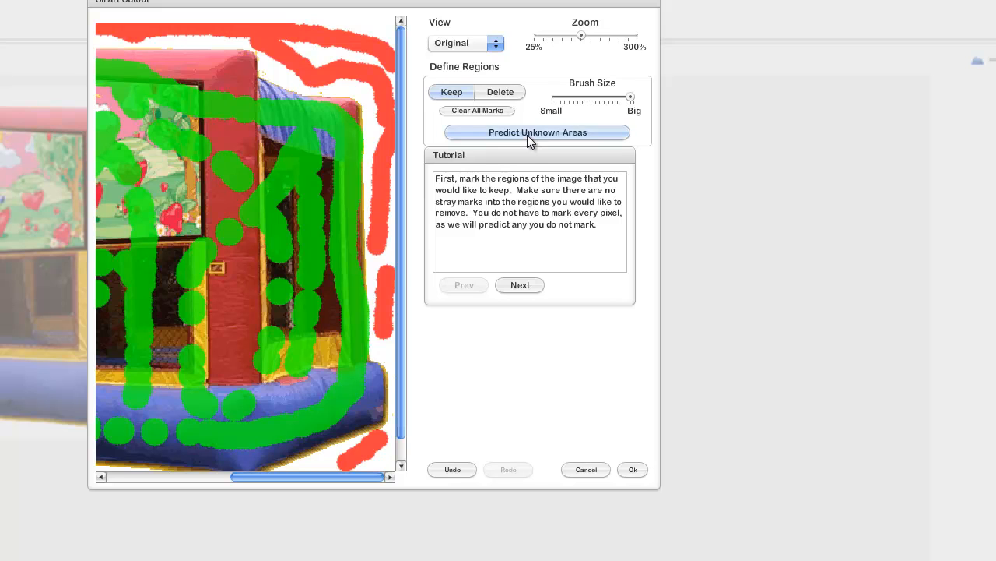
# Step: Predict the unmarked areas so the bounce house stands alone on transparency, zoomed out to view it whole
pyautogui.click(537, 131)
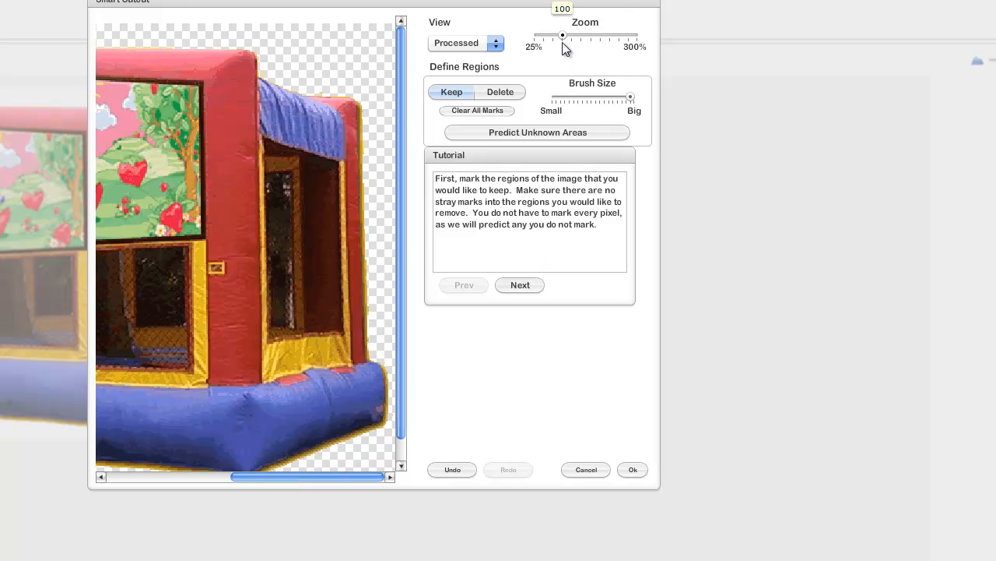
pyautogui.moveTo(563, 35); pyautogui.dragTo(553, 35)
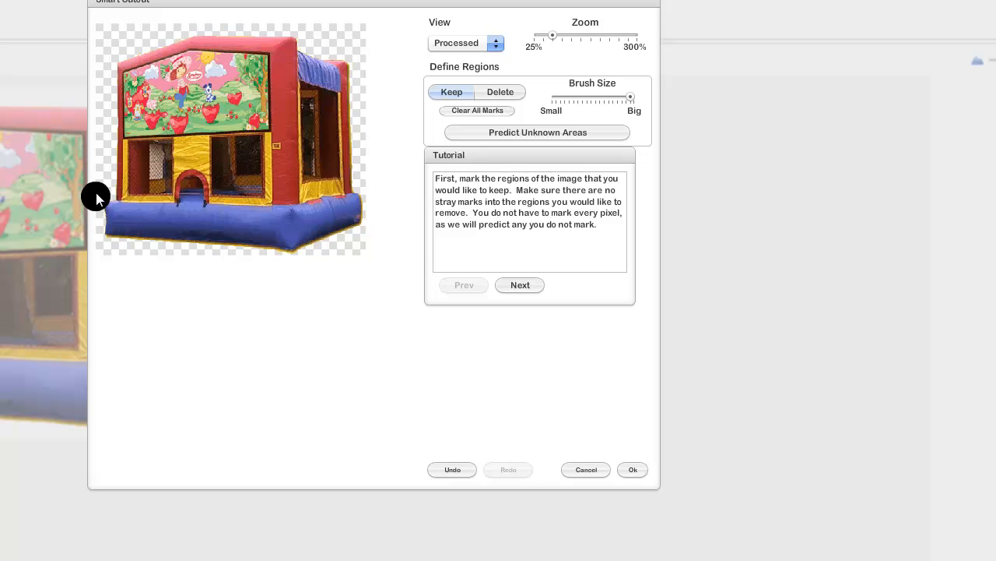
pyautogui.moveTo(129, 25)
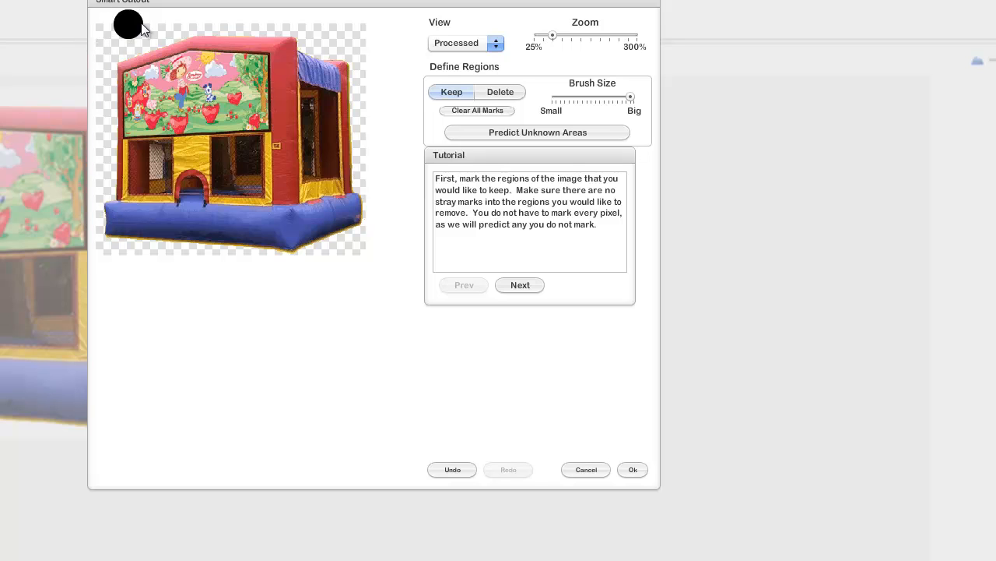
pyautogui.moveTo(393, 242)
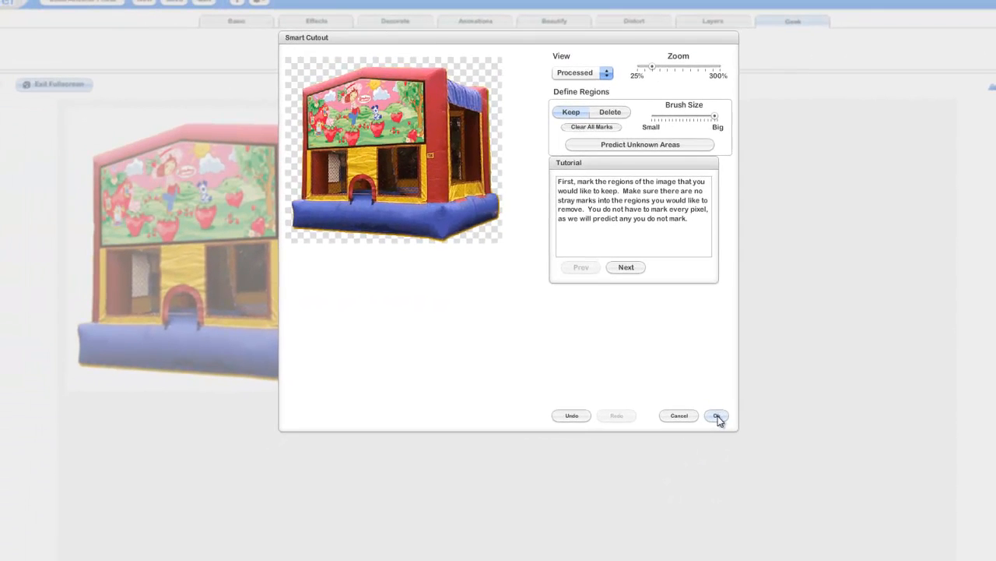
# Step: Apply the Smart Cutout to the photo and bring up the save page with JPG and PNG choices
pyautogui.click(715, 415)
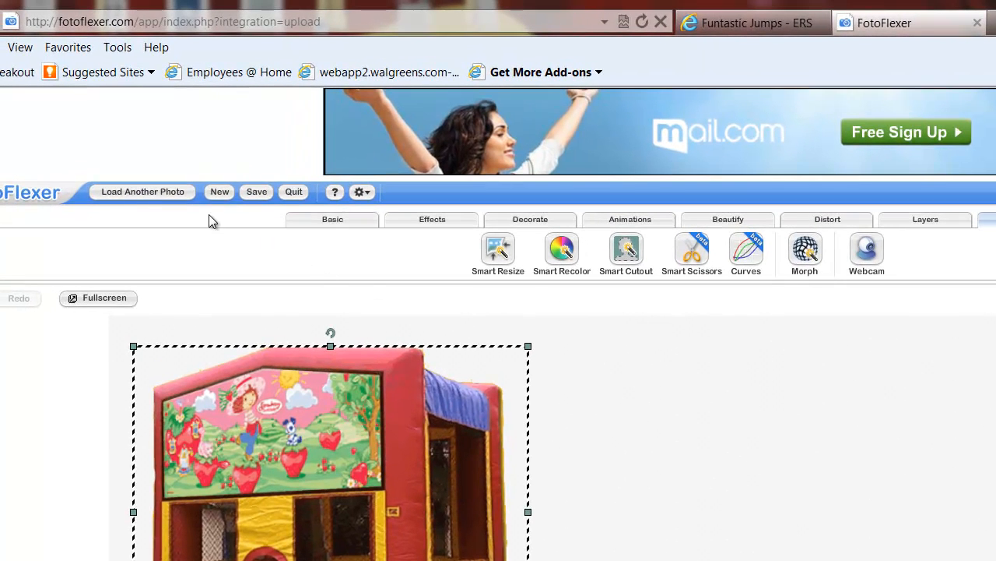
pyautogui.click(256, 191)
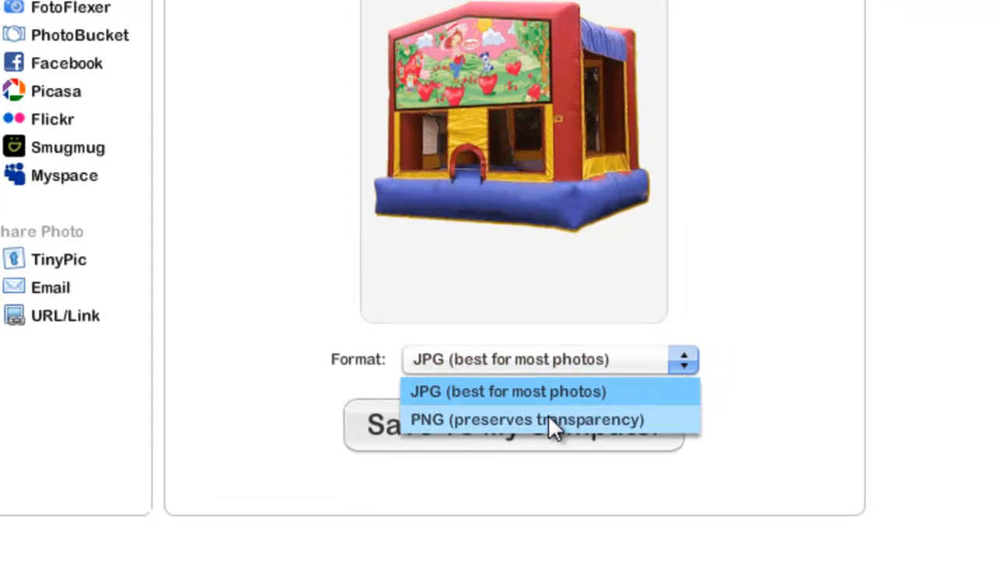
pyautogui.moveTo(564, 435)
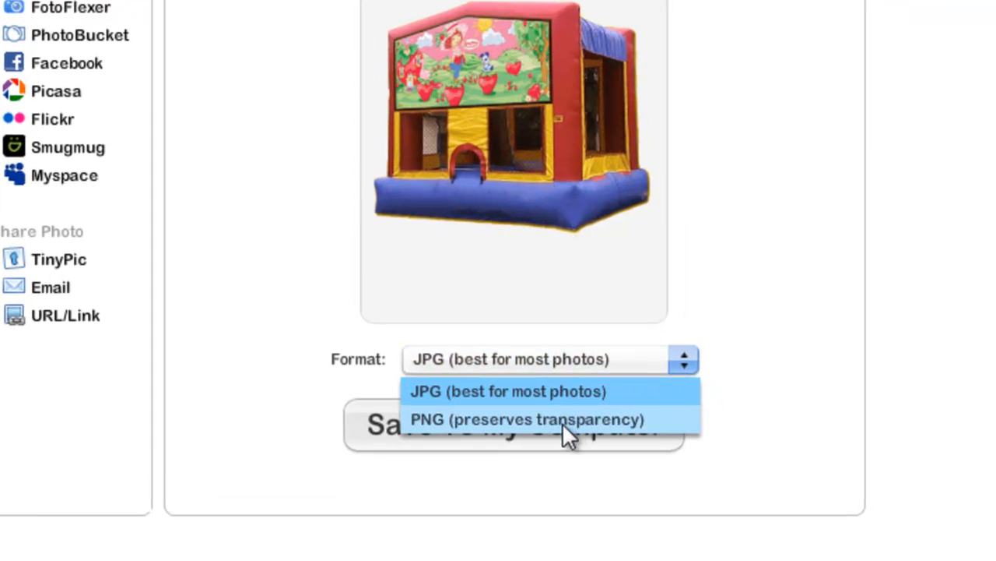